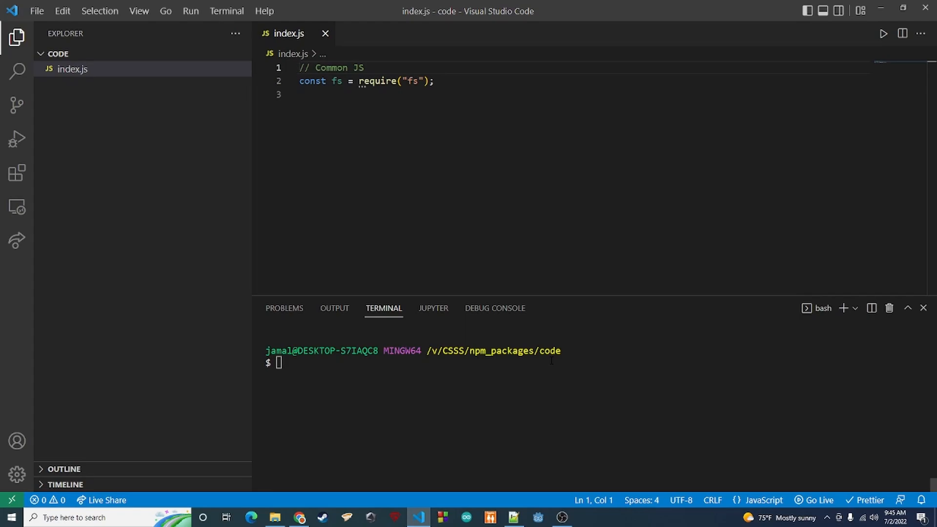
pyautogui.moveTo(521, 317)
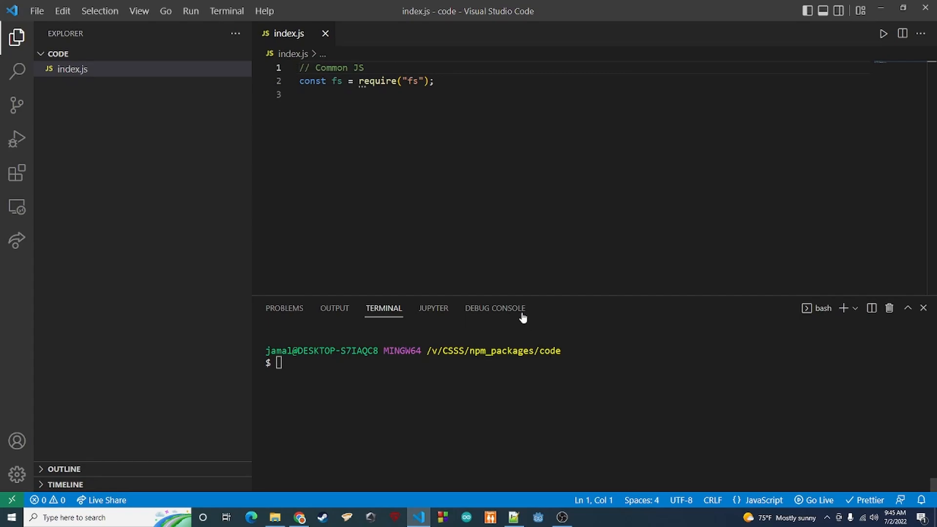
# Add an '// ECMAScript modules' comment and 'import fs from "fs";' below the CommonJS require in index.js
pyautogui.click(434, 81)
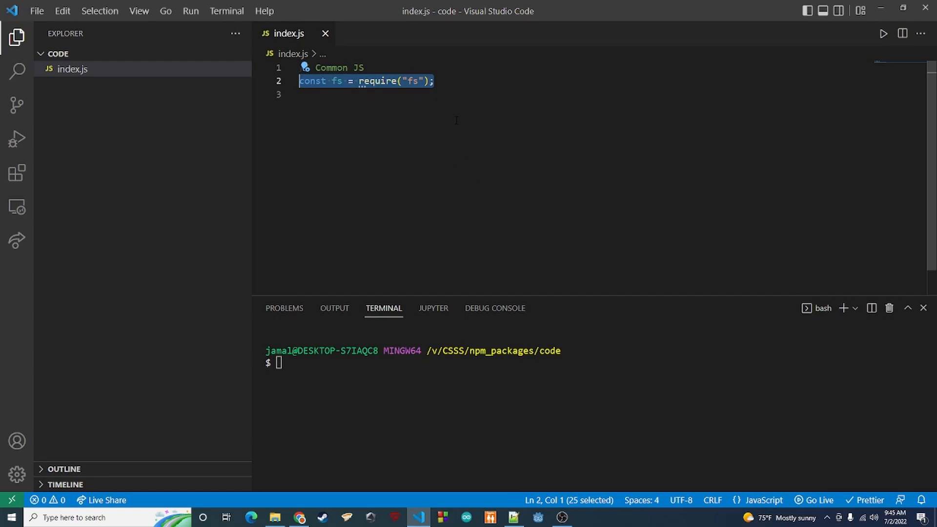
pyautogui.click(442, 81)
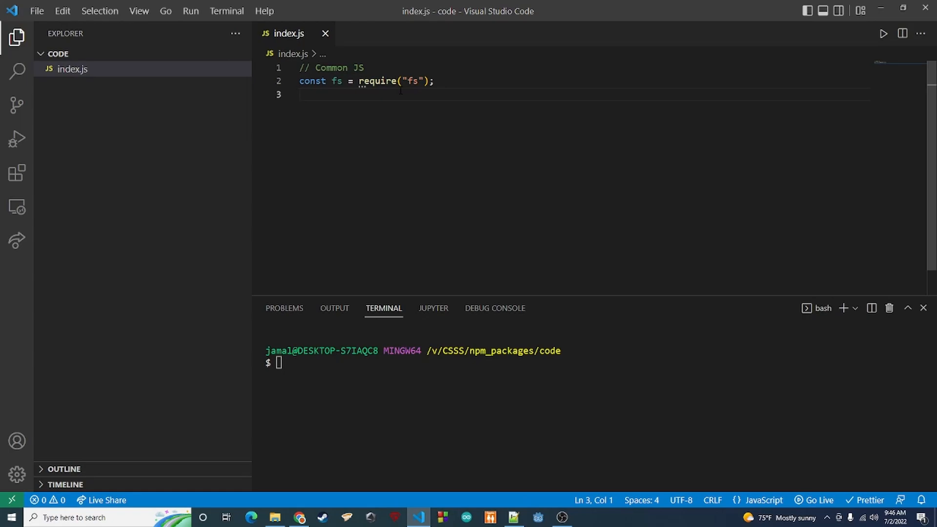
pyautogui.press('Enter')
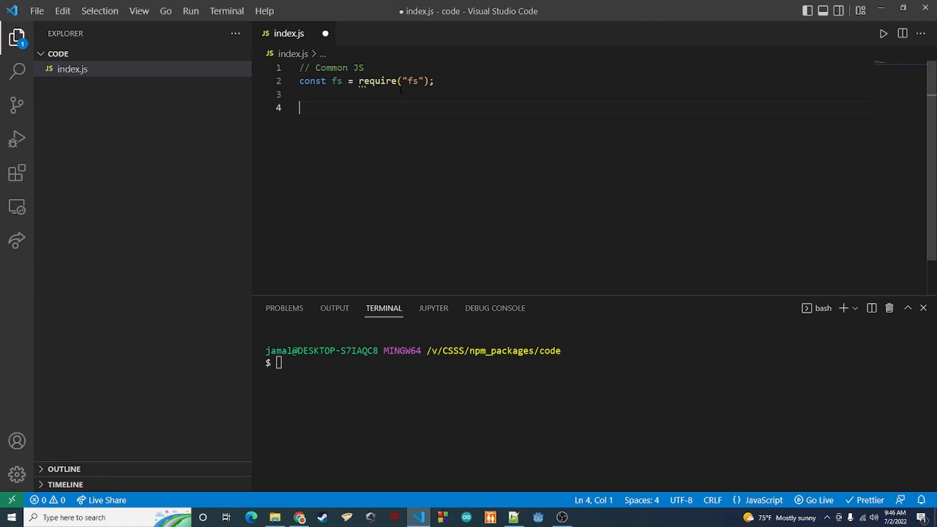
pyautogui.write('// ECMAScript modules')
pyautogui.write('import fs from "fs";')
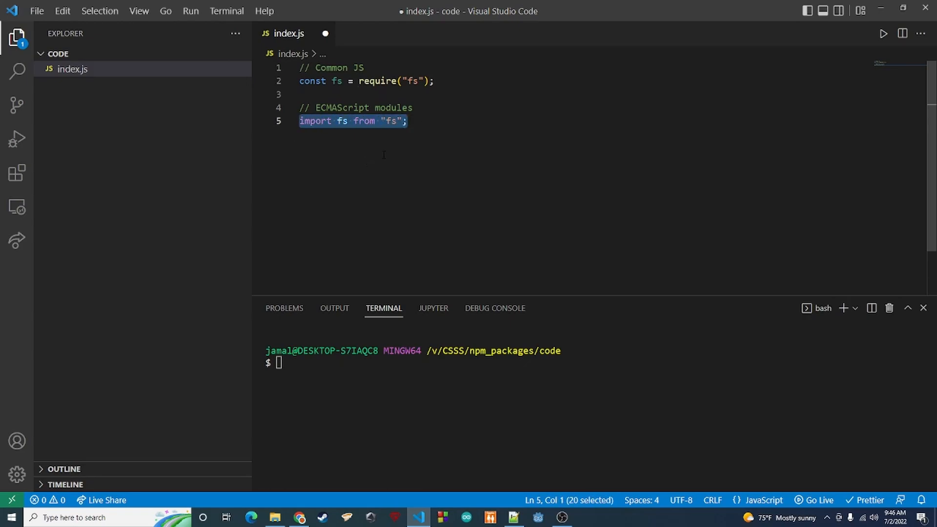
pyautogui.click(408, 121)
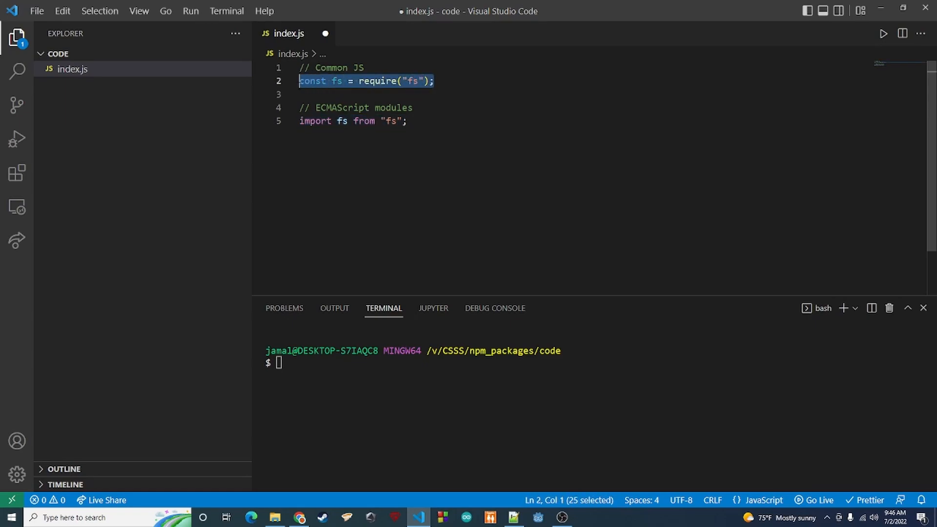
pyautogui.click(464, 108)
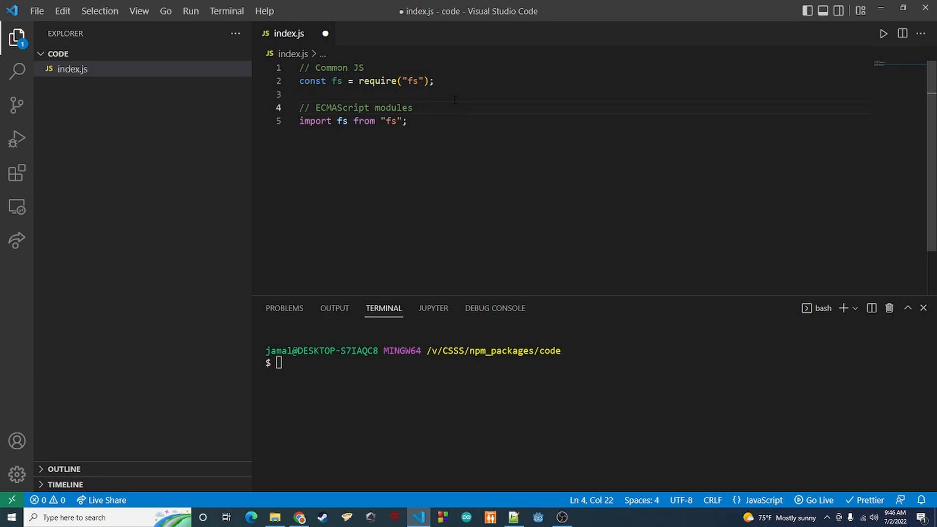
pyautogui.tripleClick(366, 81)
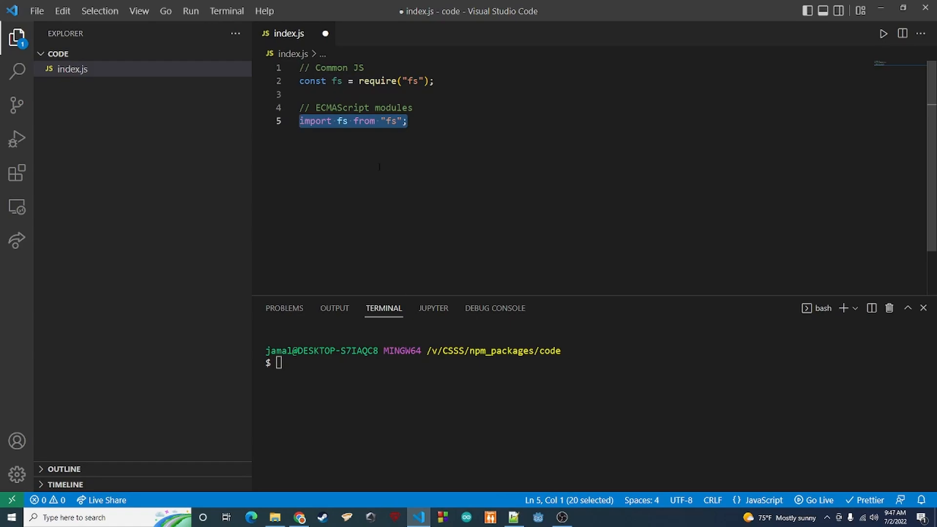
# Run npm init in the integrated terminal to generate package.json for the project
pyautogui.click(408, 121)
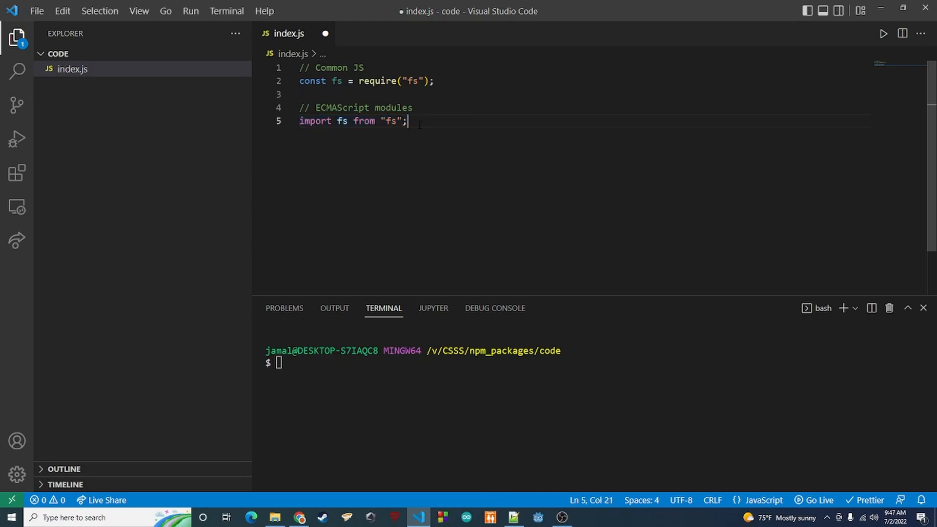
pyautogui.doubleClick(377, 81)
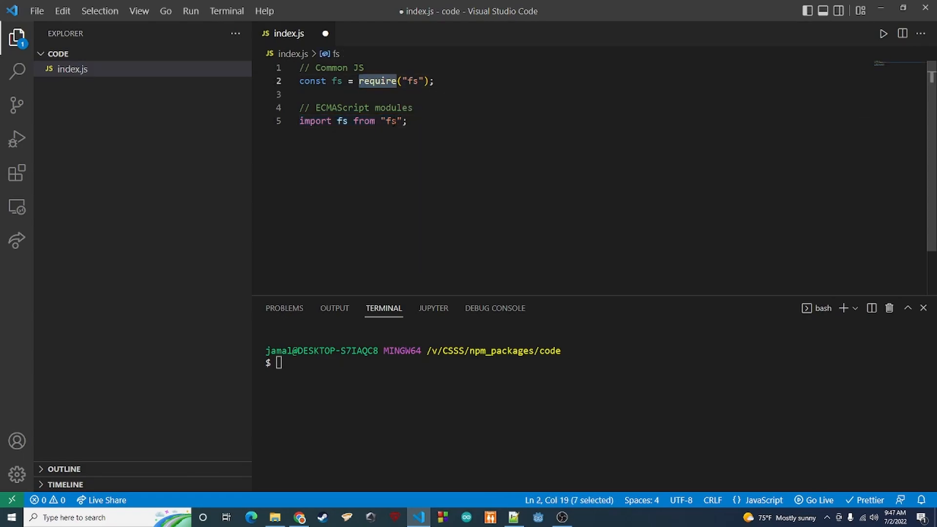
pyautogui.click(407, 121)
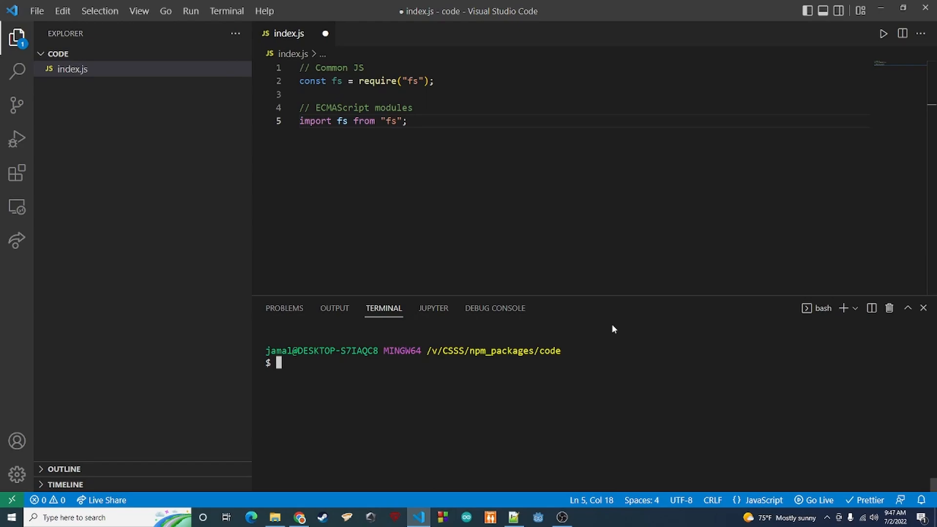
pyautogui.write('npm i')
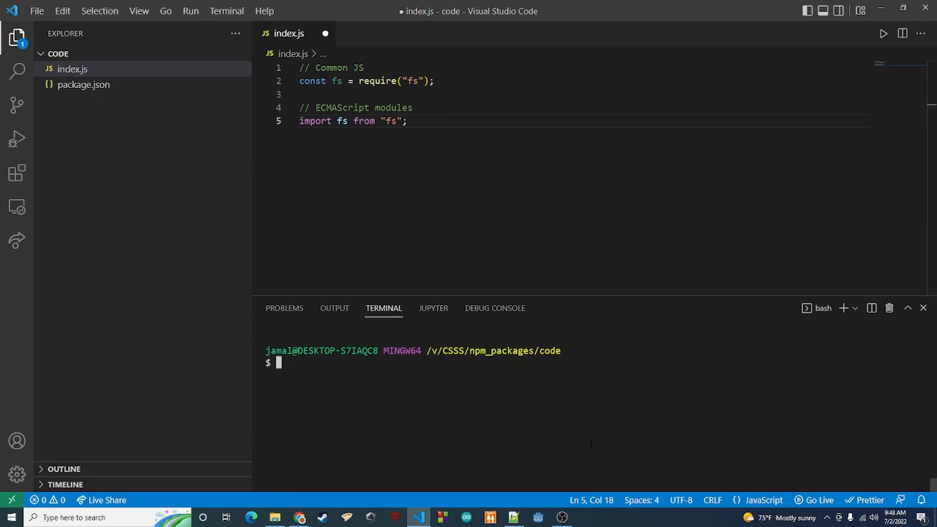
# Run 'npm i -S chalk' to install chalk as a dependency, adding node_modules and package-lock.json
pyautogui.write('npm -')
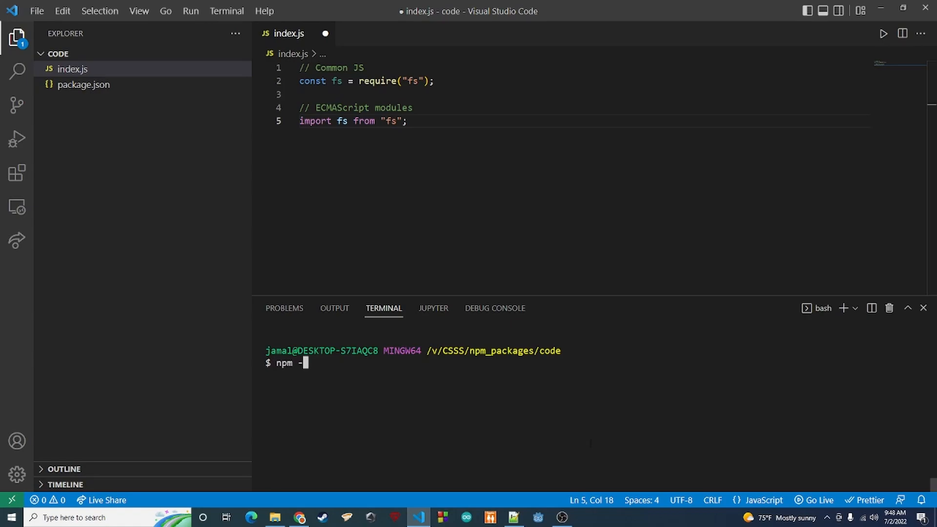
pyautogui.write('i -S')
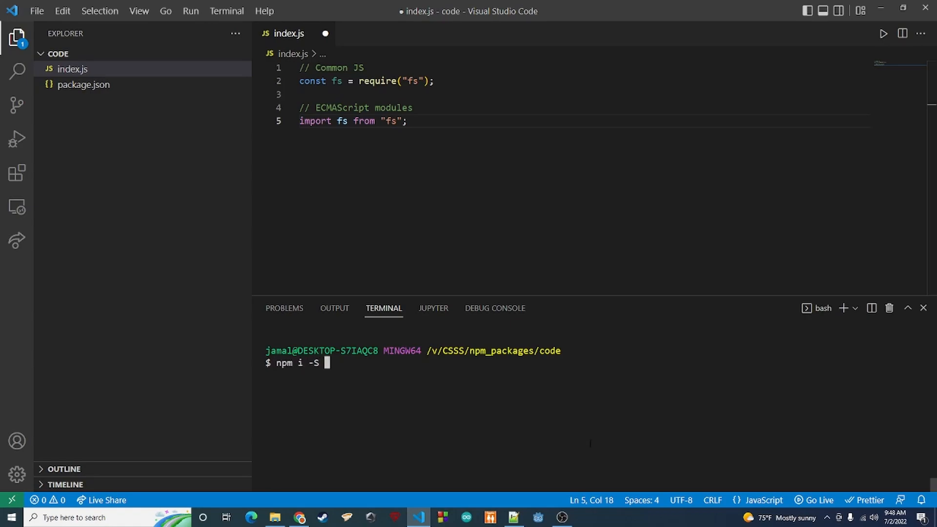
pyautogui.write('chalk')
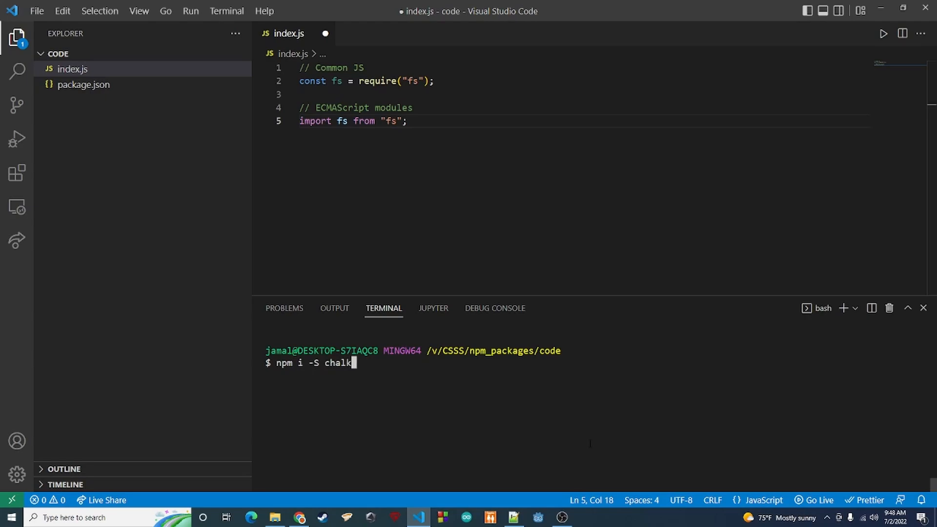
pyautogui.press('Enter')
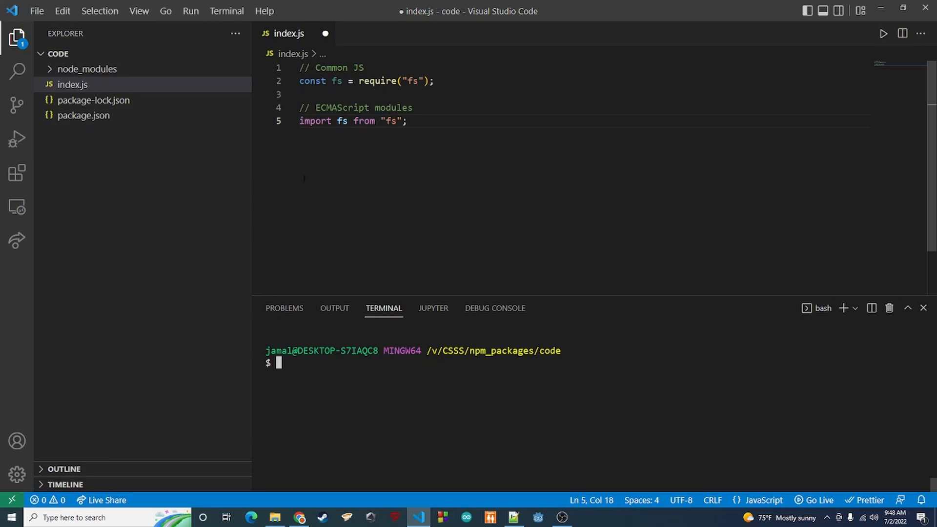
# Comment out the fs import lines and change line 2 to const chalk = require("chalk")
pyautogui.moveTo(307, 108); pyautogui.dragTo(406, 121)
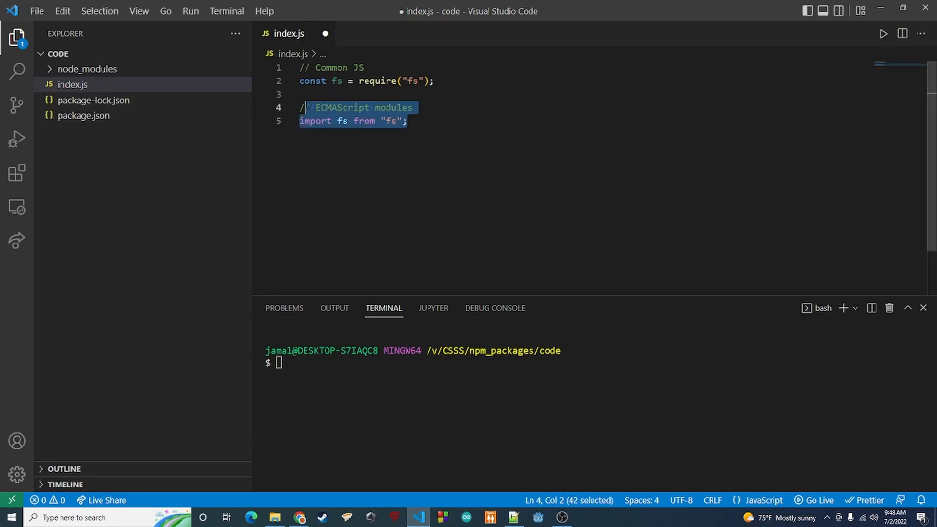
pyautogui.click(407, 121)
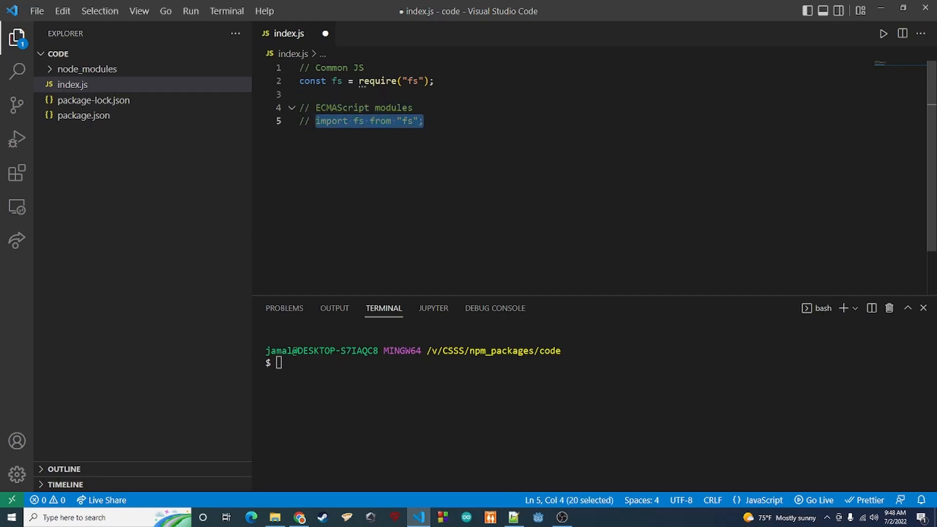
pyautogui.doubleClick(336, 81)
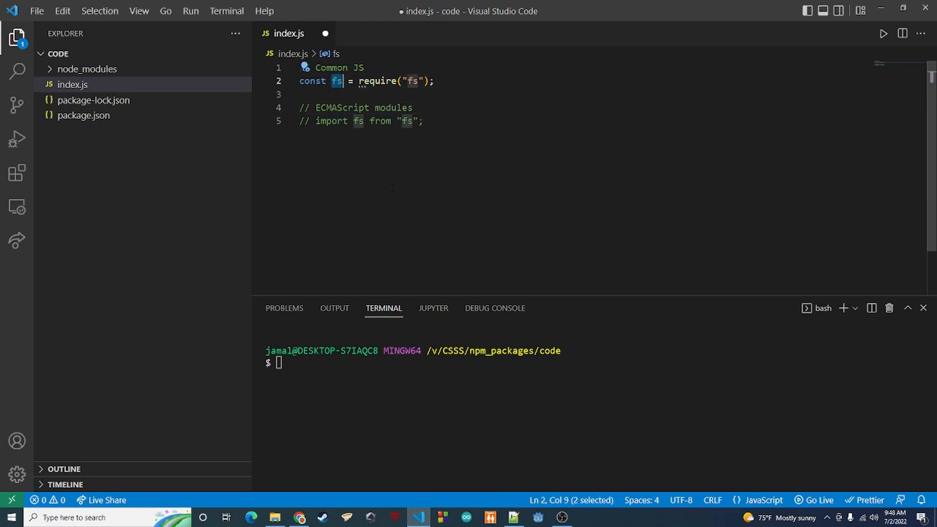
pyautogui.write('chalk')
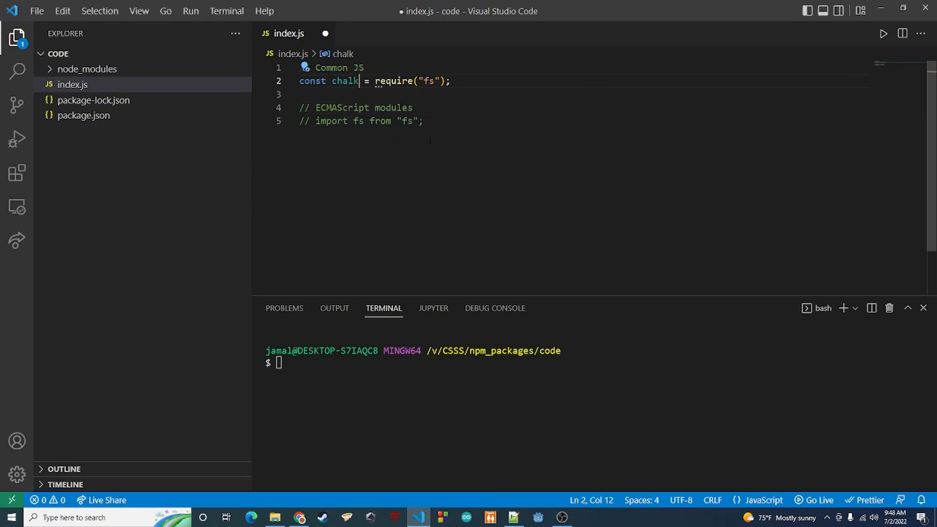
pyautogui.write('cha')
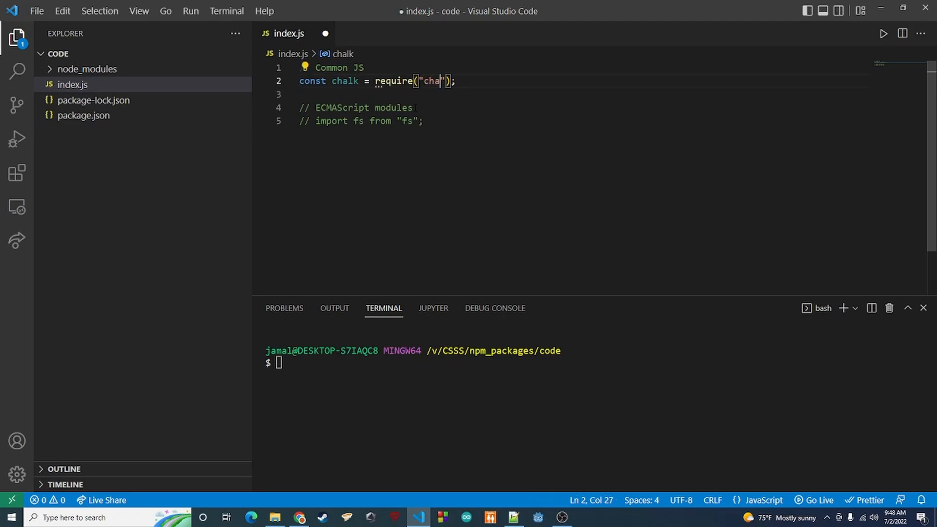
pyautogui.write('lk')
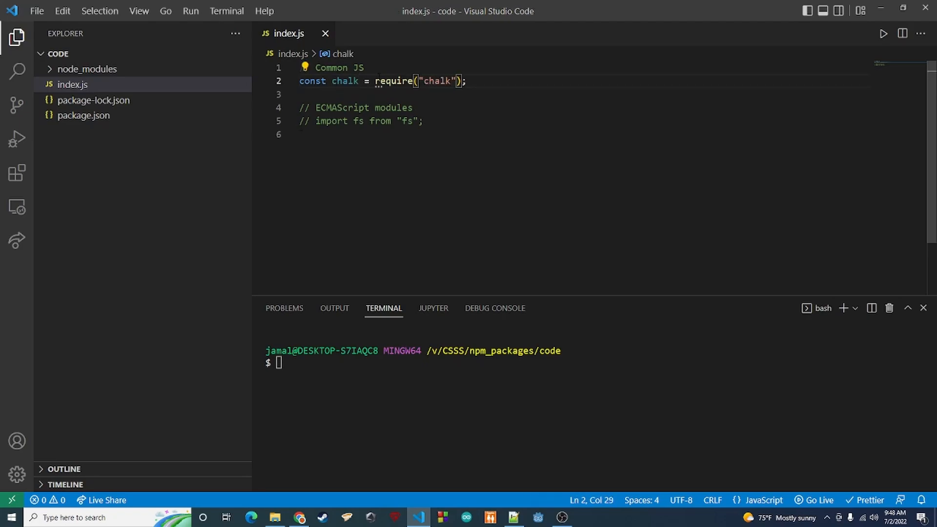
pyautogui.press('enter')
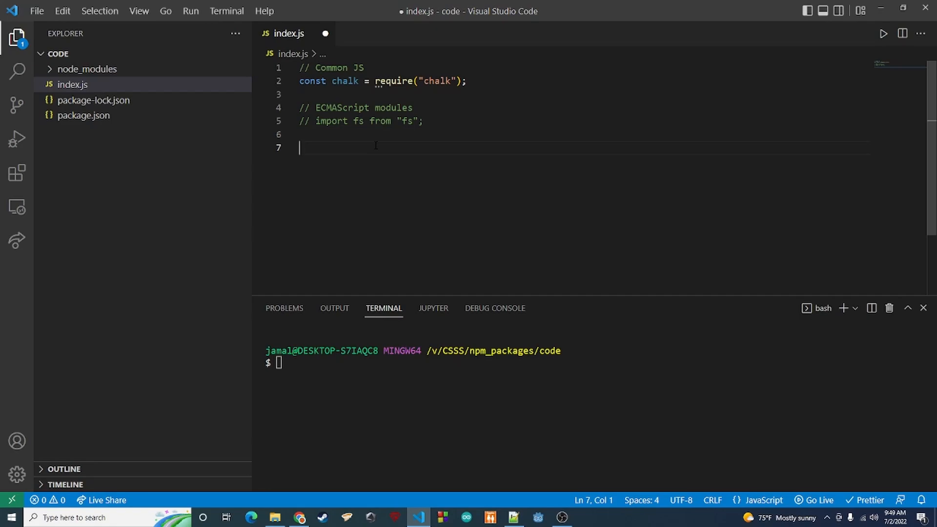
# Define const blue = chalk.blue; and const red = chalk.red; in index.js
pyautogui.write('const blue =')
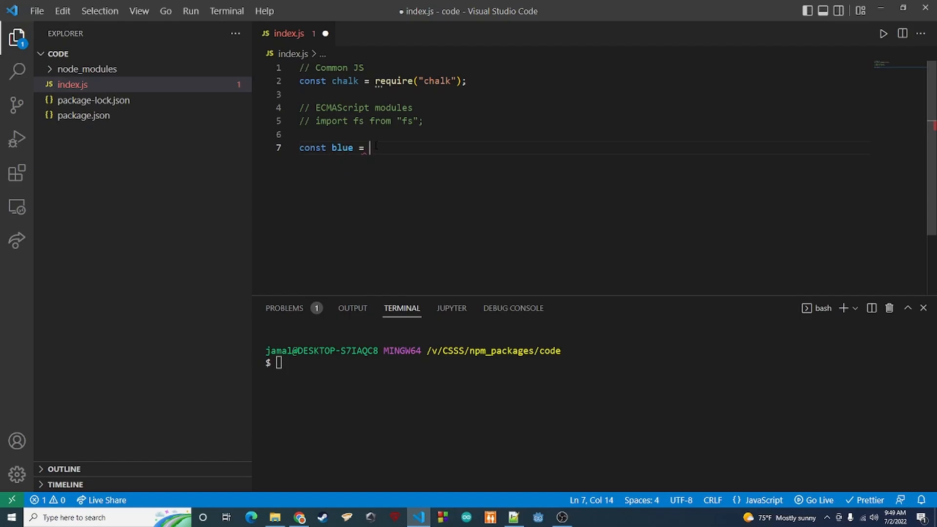
pyautogui.write('chalk.blu')
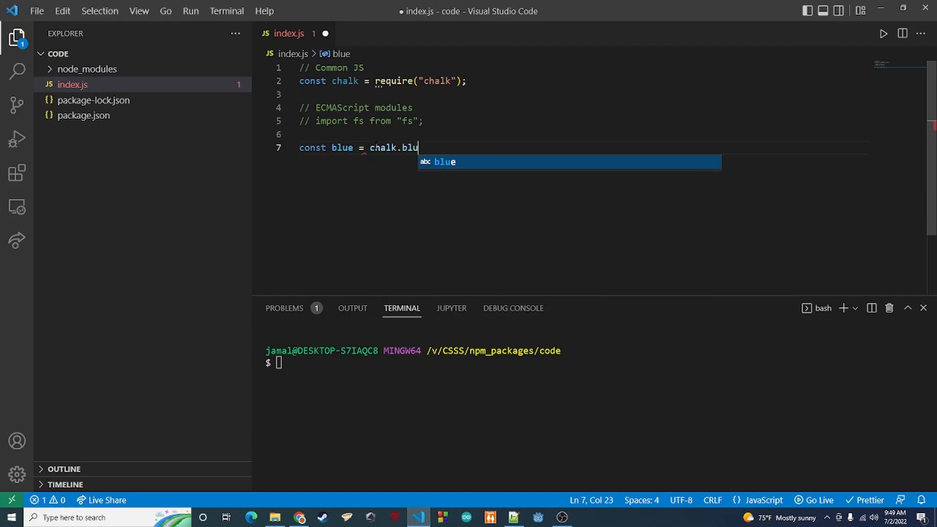
pyautogui.write('e;')
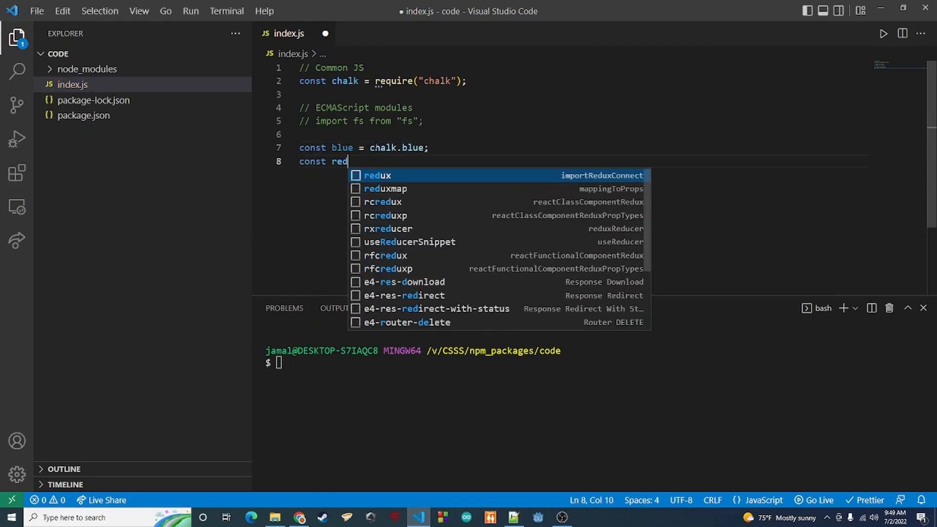
pyautogui.write('= chalk.red;')
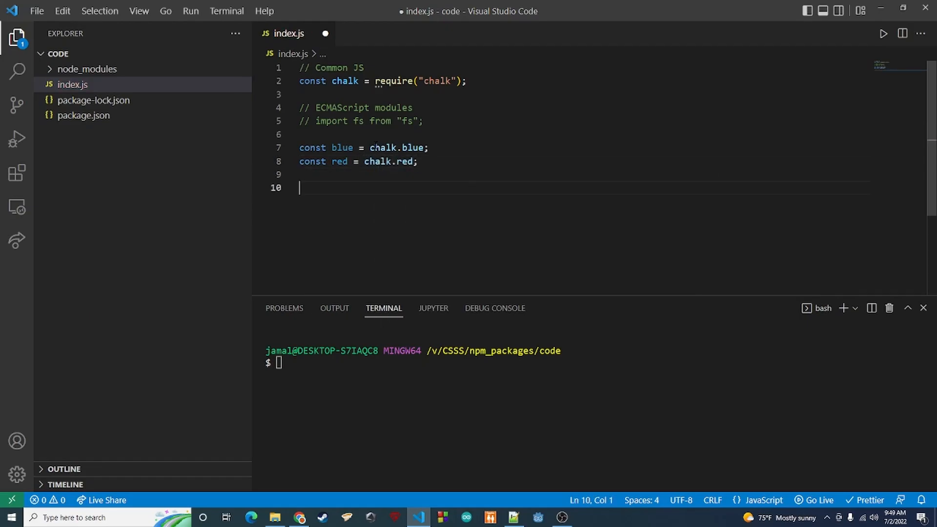
# Add console.log(blue("Hello"), red("World!")); and save index.js
pyautogui.write('console.log(blue(')
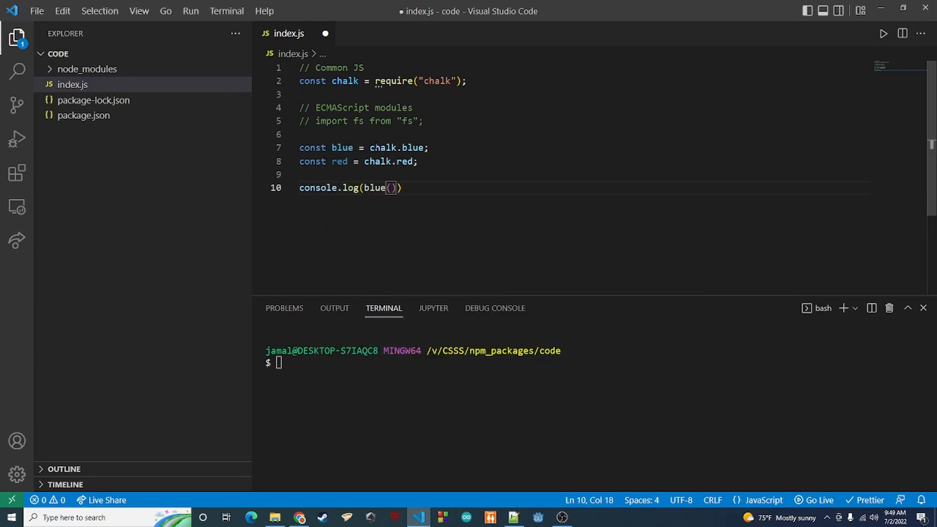
pyautogui.write('"Hello"')
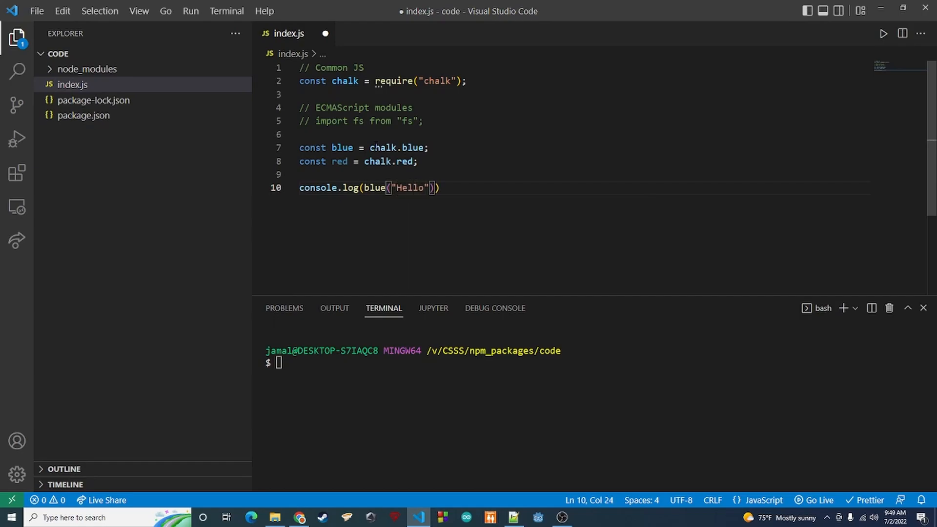
pyautogui.write(',')
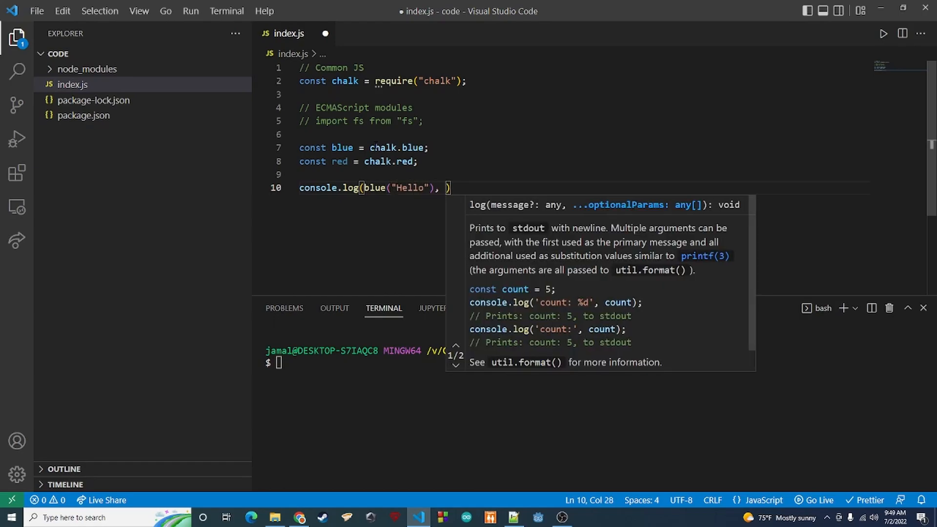
pyautogui.write('red(')
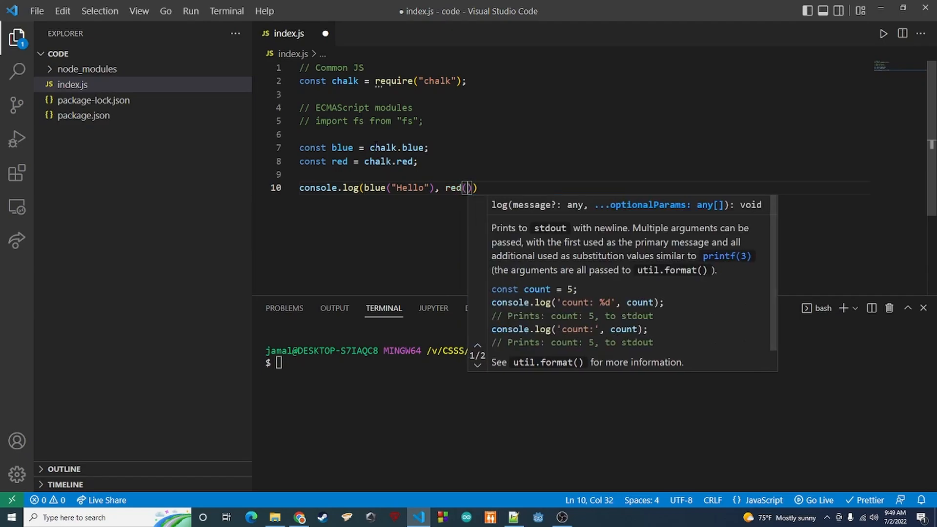
pyautogui.write('"World!"')
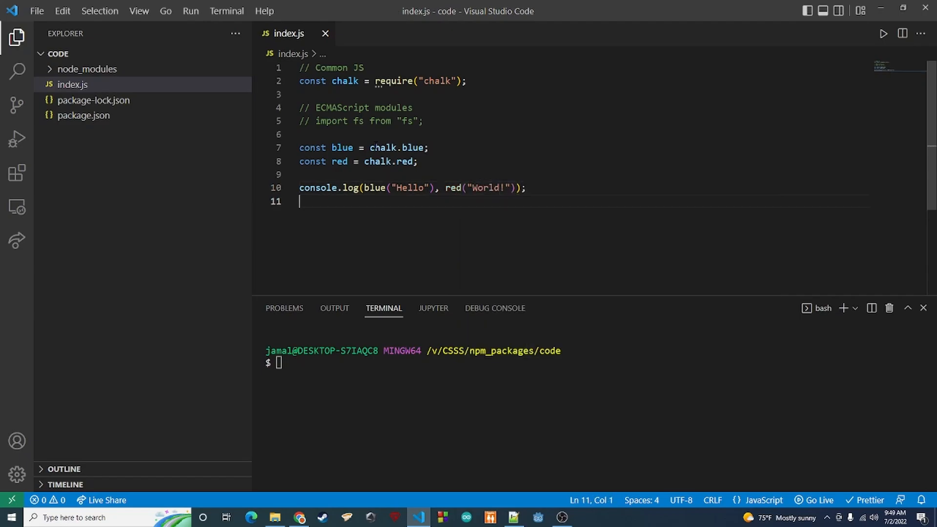
pyautogui.click(412, 188)
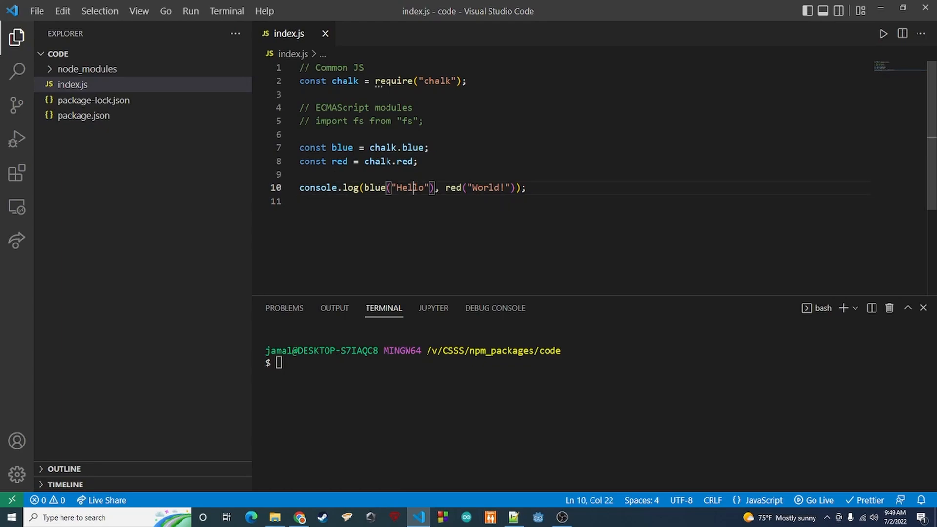
pyautogui.doubleClick(486, 187)
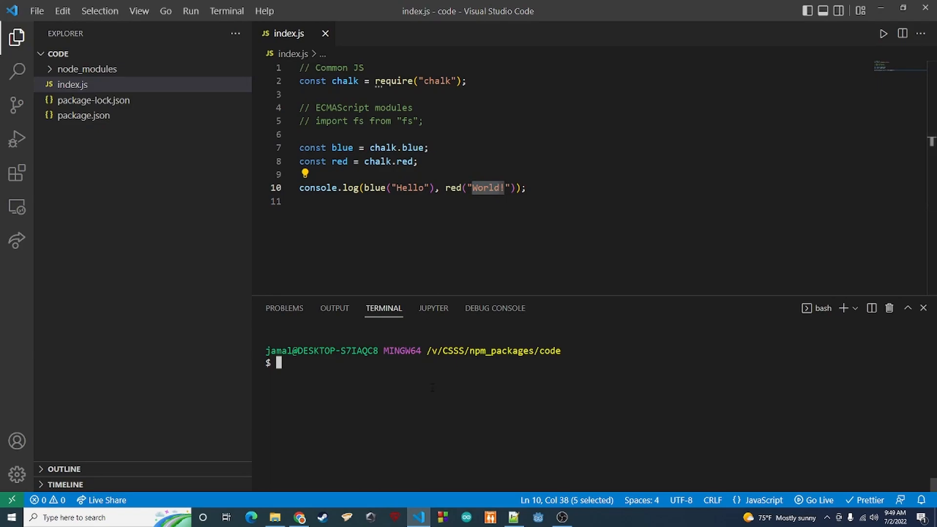
# Run node index.js, hitting the ERR_REQUIRE_ESM error for chalk in the terminal
pyautogui.write('node index.js')
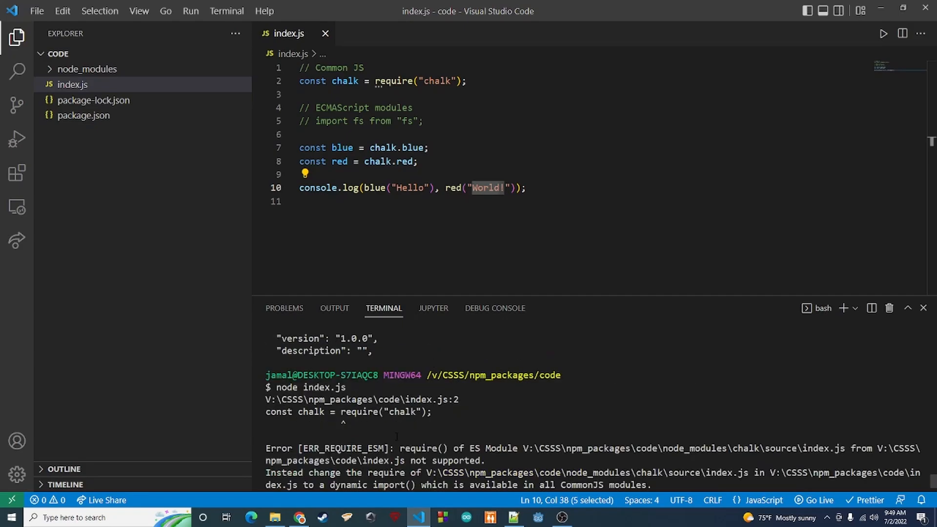
pyautogui.doubleClick(382, 412)
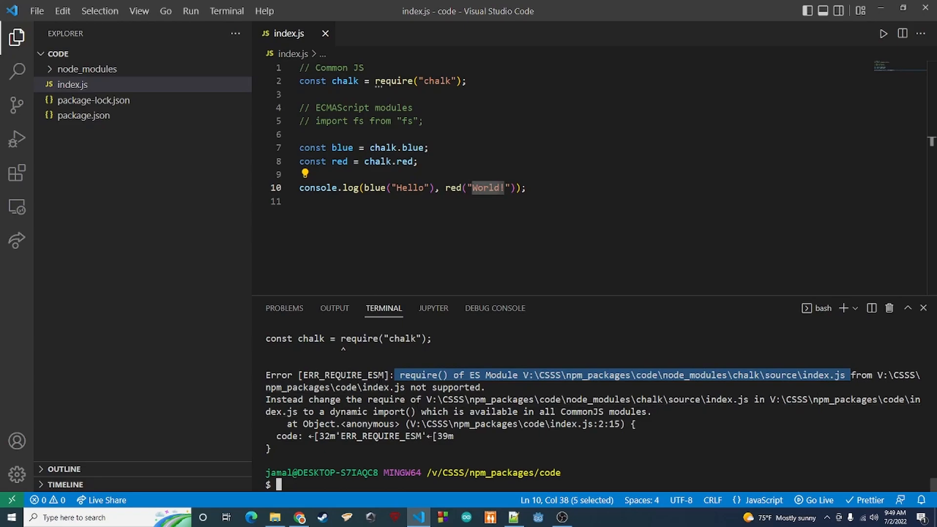
pyautogui.doubleClick(342, 374)
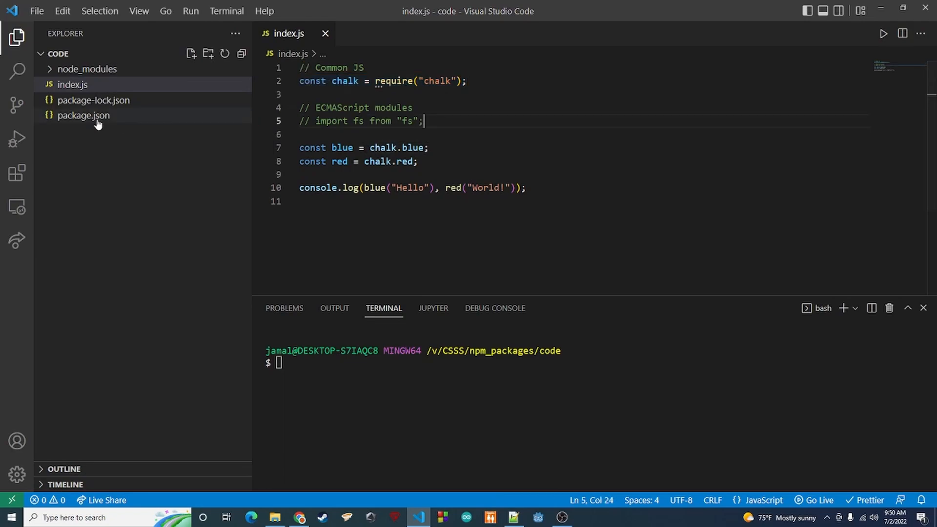
# Add "type": "module" after description in package.json and save it
pyautogui.click(84, 116)
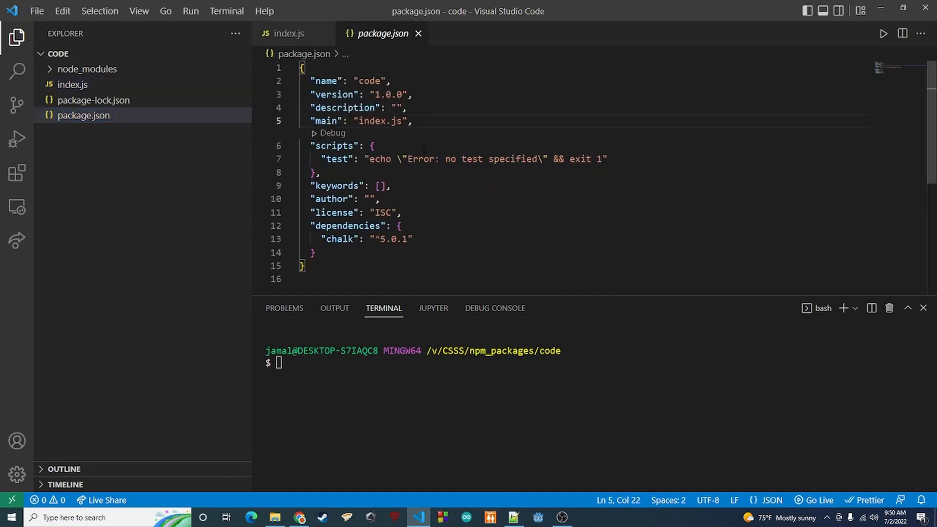
pyautogui.press('Enter')
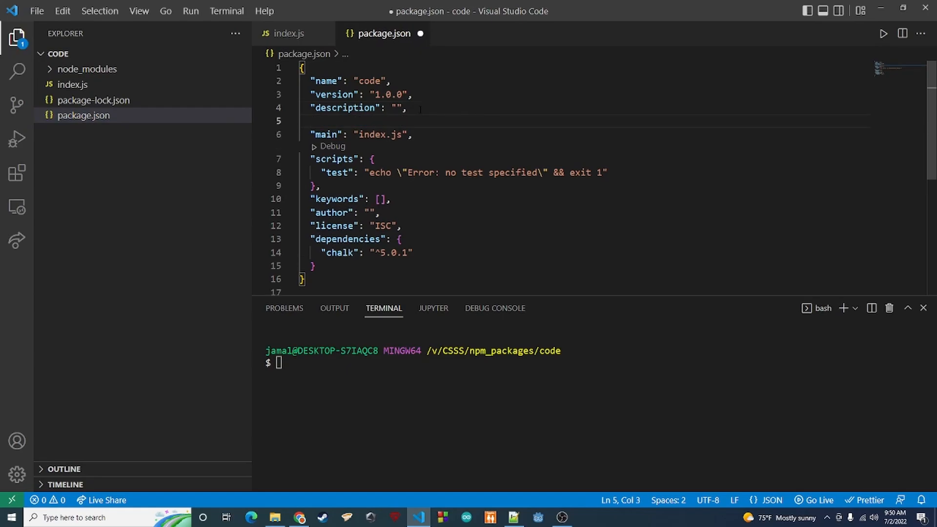
pyautogui.write('"type": "')
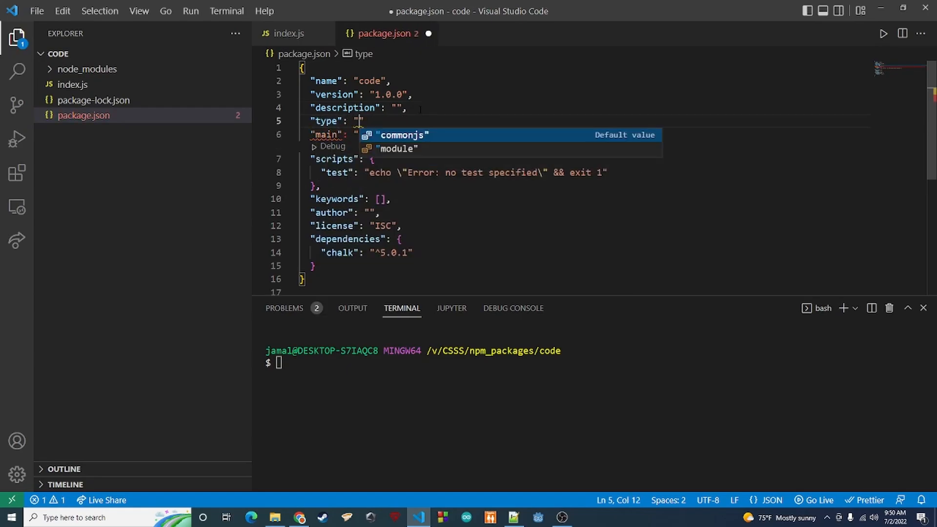
pyautogui.click(397, 149)
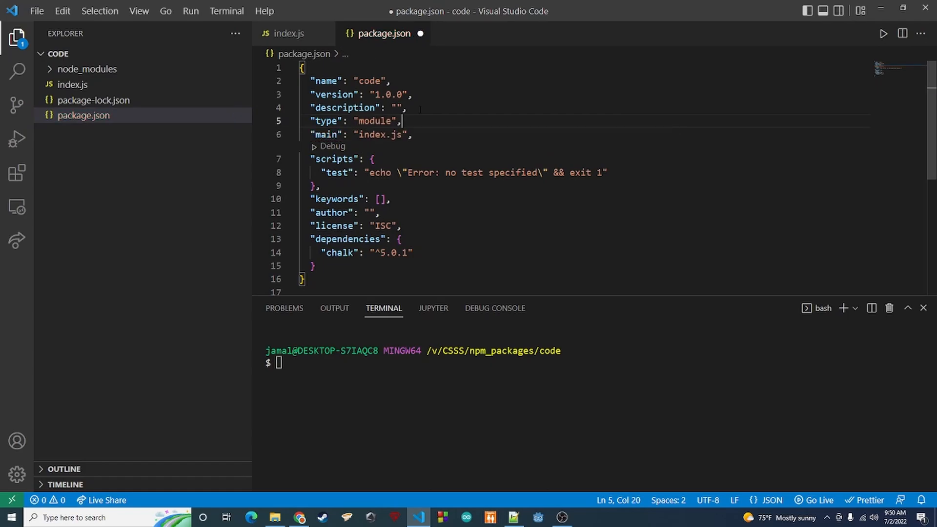
pyautogui.press('ctrl+s')
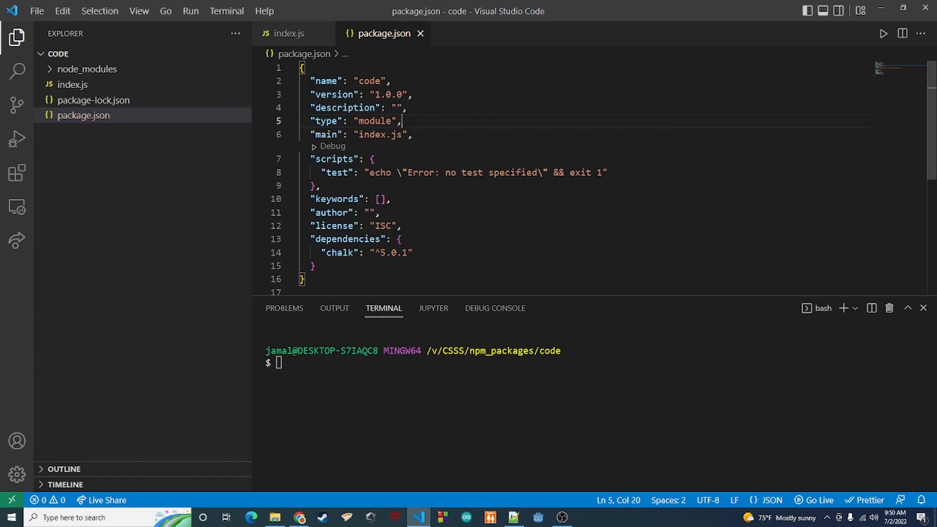
# In index.js comment out the require, activate 'import chalk from "chalk";' and run node index.js to print Hello World!
pyautogui.click(289, 33)
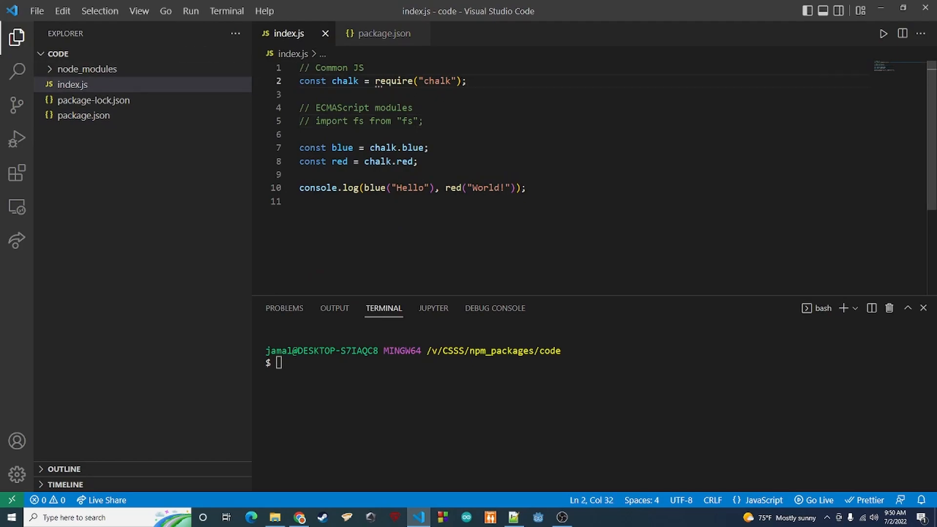
pyautogui.press('ctrl+/')
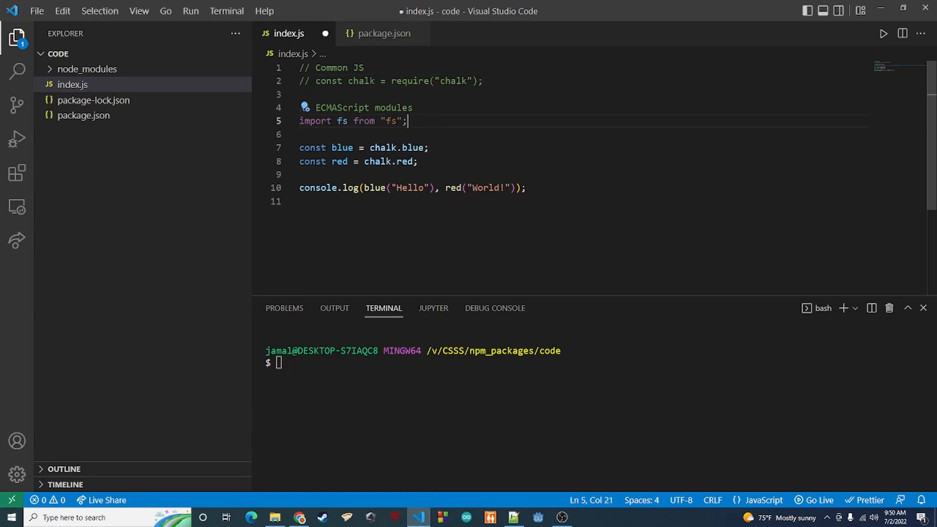
pyautogui.doubleClick(341, 121)
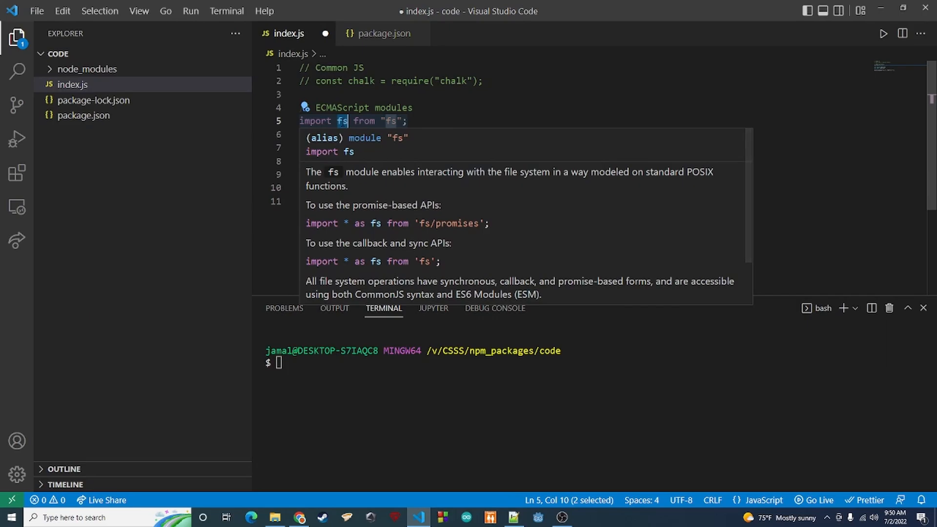
pyautogui.write('chalk')
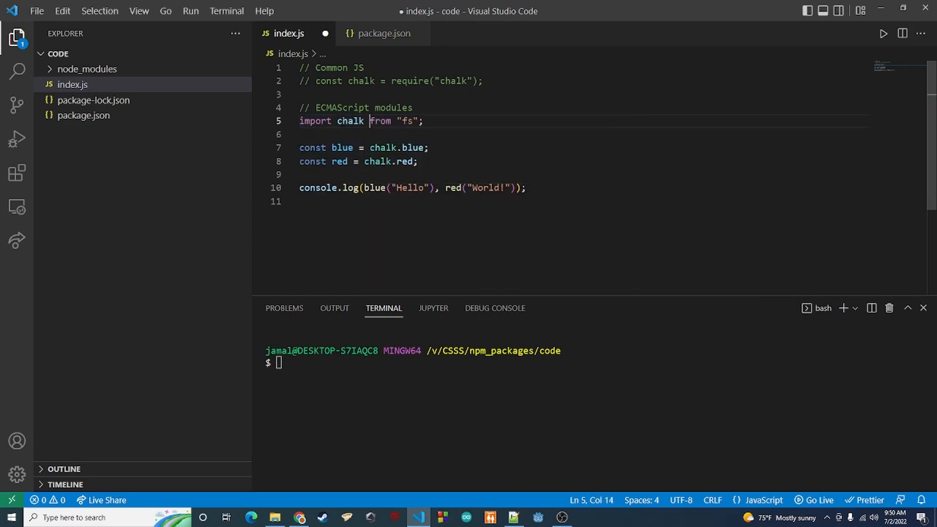
pyautogui.write('chalk')
pyautogui.click(597, 362)
pyautogui.write('node index.js')
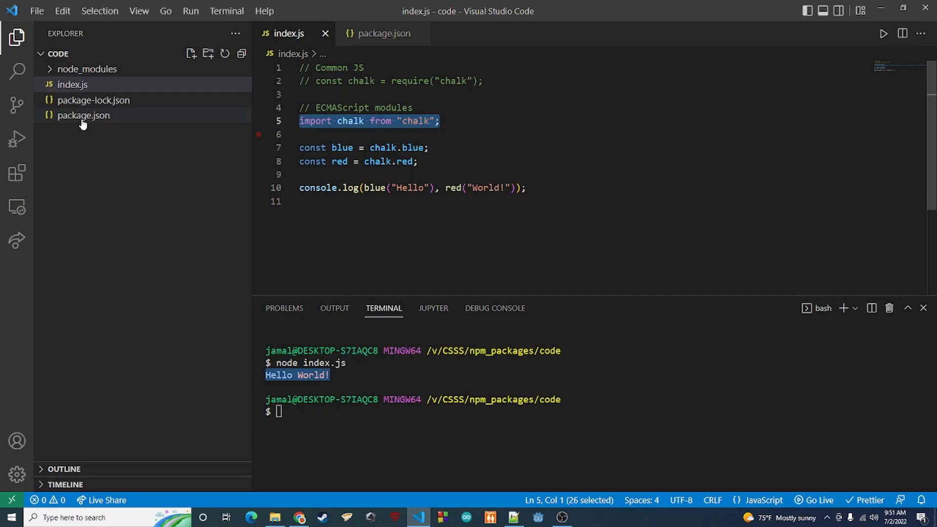
# Review the "type": "module" entry in package.json, then return to index.js
pyautogui.click(84, 116)
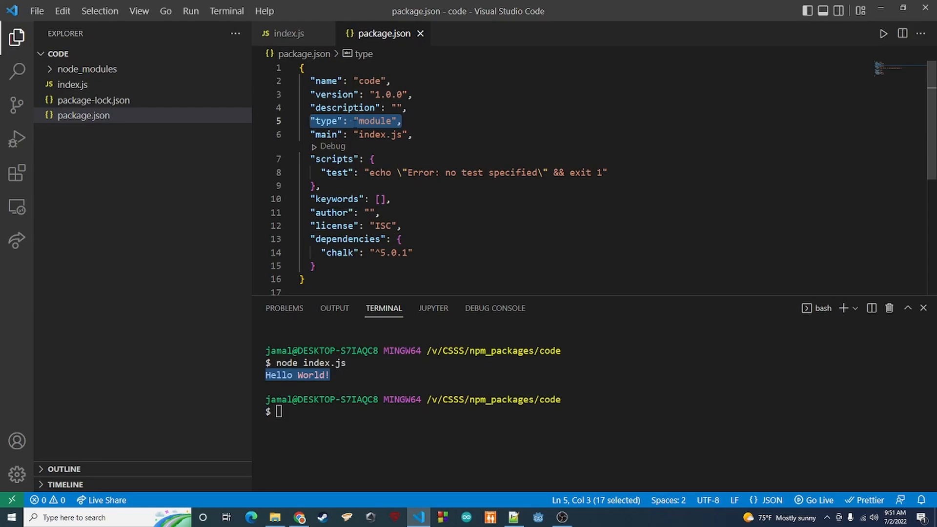
pyautogui.doubleClick(374, 121)
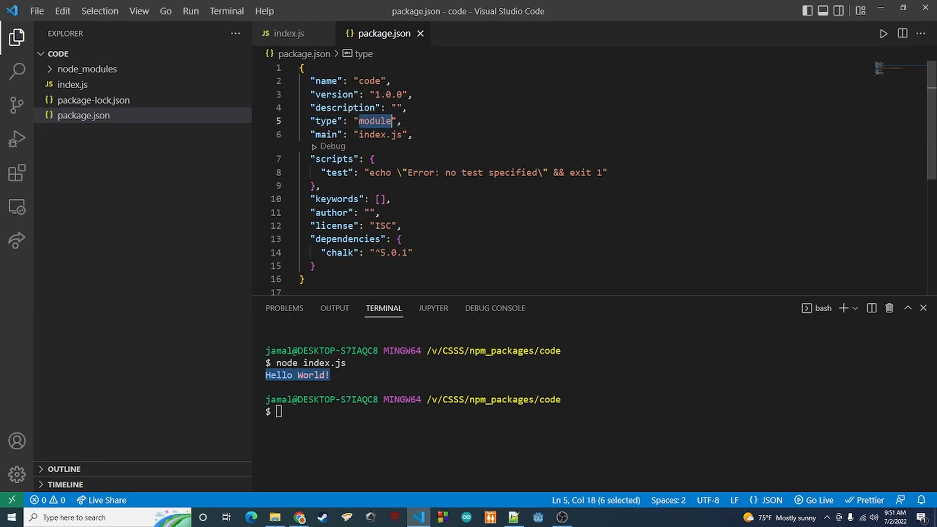
pyautogui.click(290, 33)
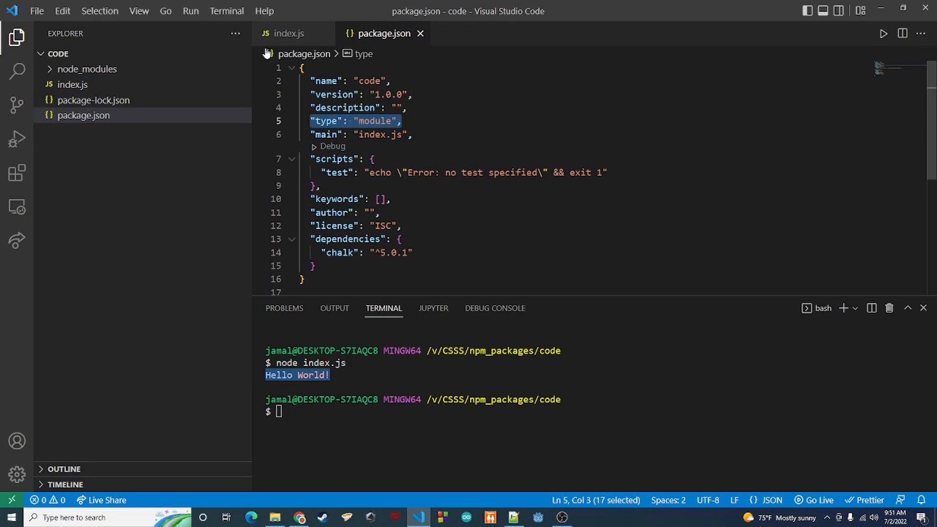
# Rename index.js to index.mjs and remove the "type": "module" line from package.json
pyautogui.click(72, 84)
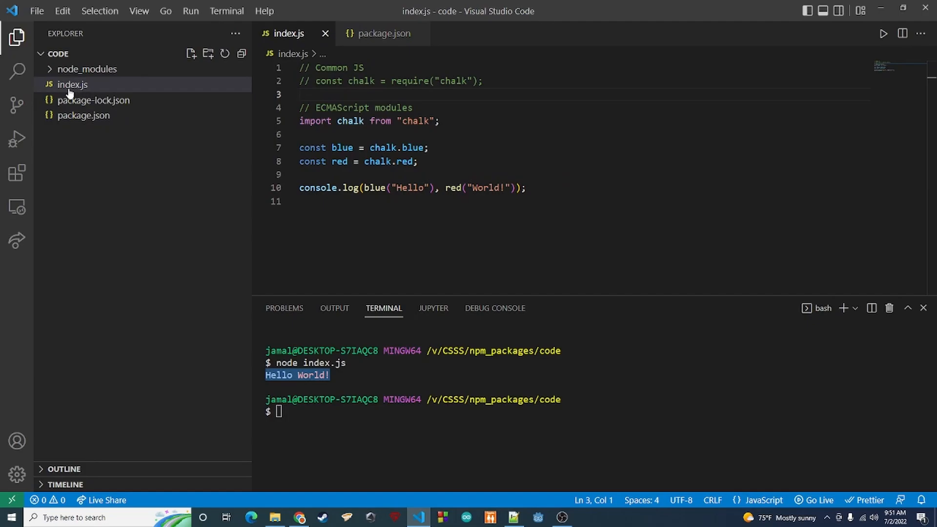
pyautogui.click(71, 84)
pyautogui.write('m')
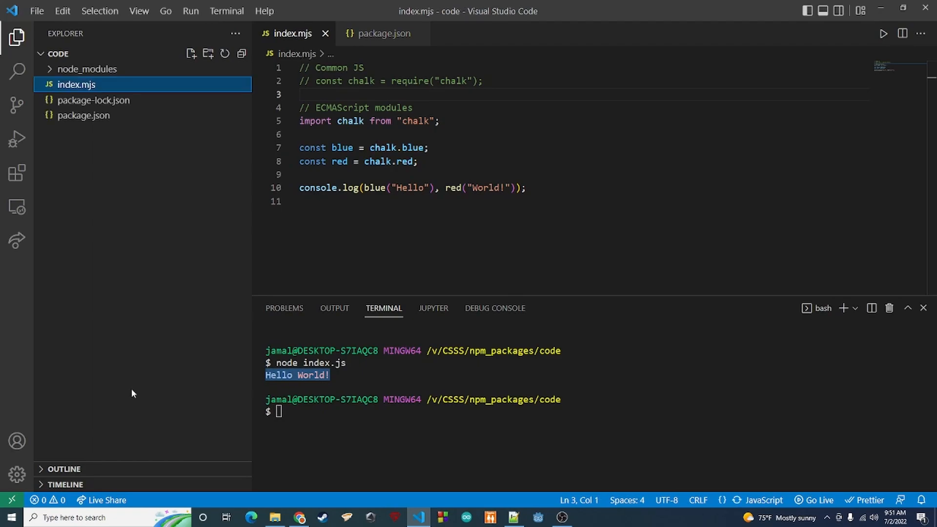
pyautogui.moveTo(92, 87)
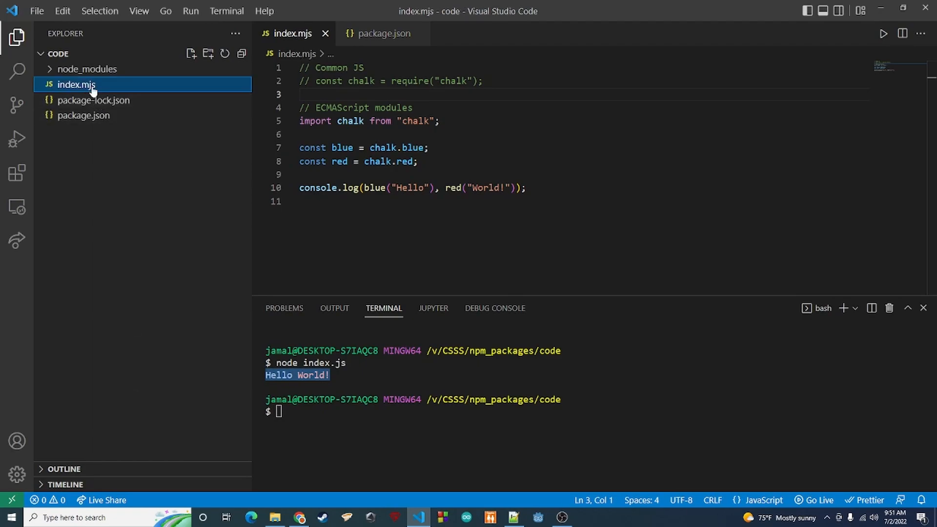
pyautogui.moveTo(207, 117)
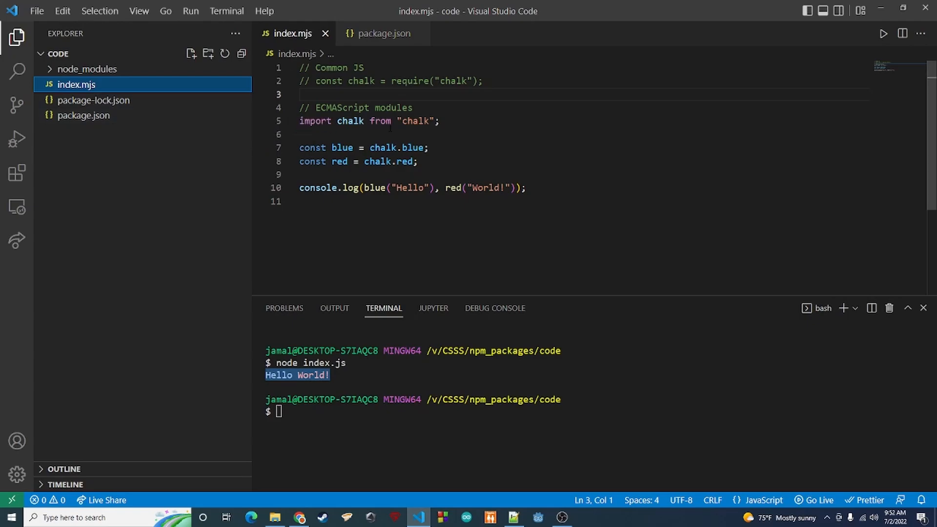
pyautogui.tripleClick(369, 121)
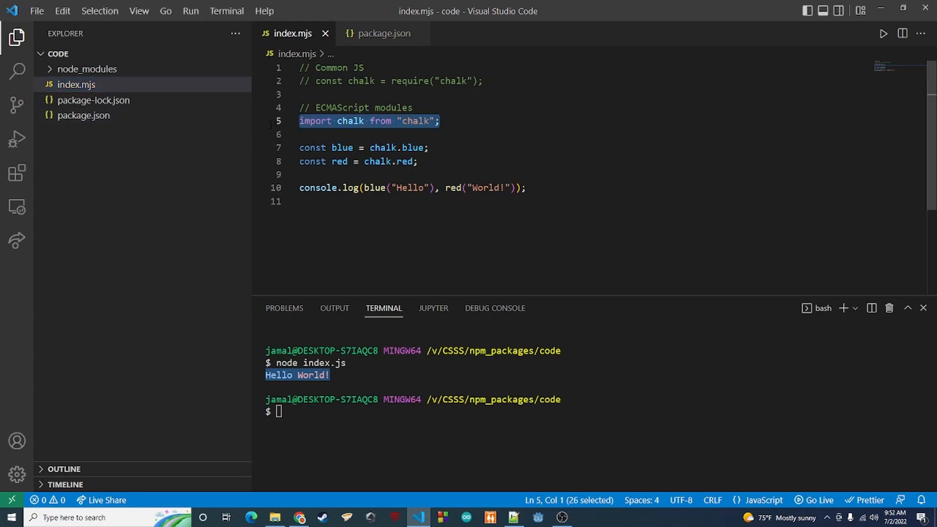
pyautogui.click(77, 84)
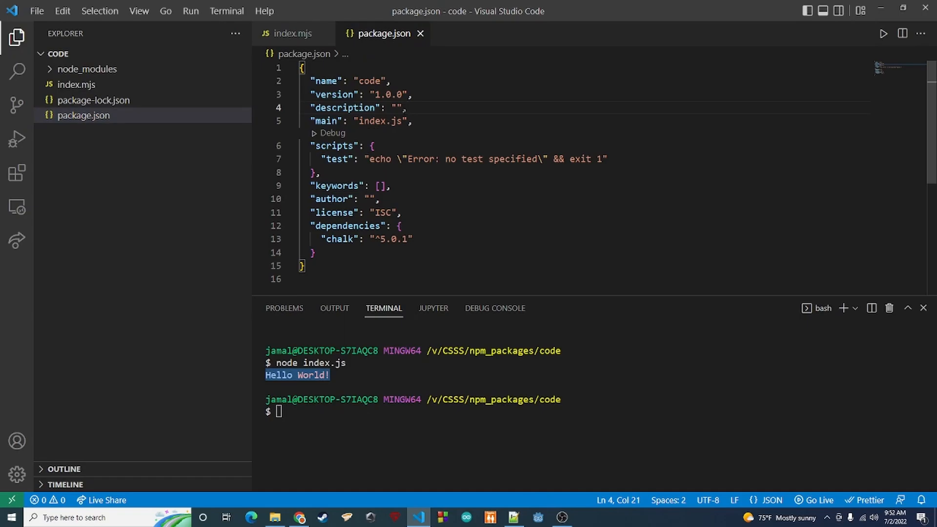
# Run node index.mjs so the terminal prints a blue Hello and red World! without the module type
pyautogui.click(292, 33)
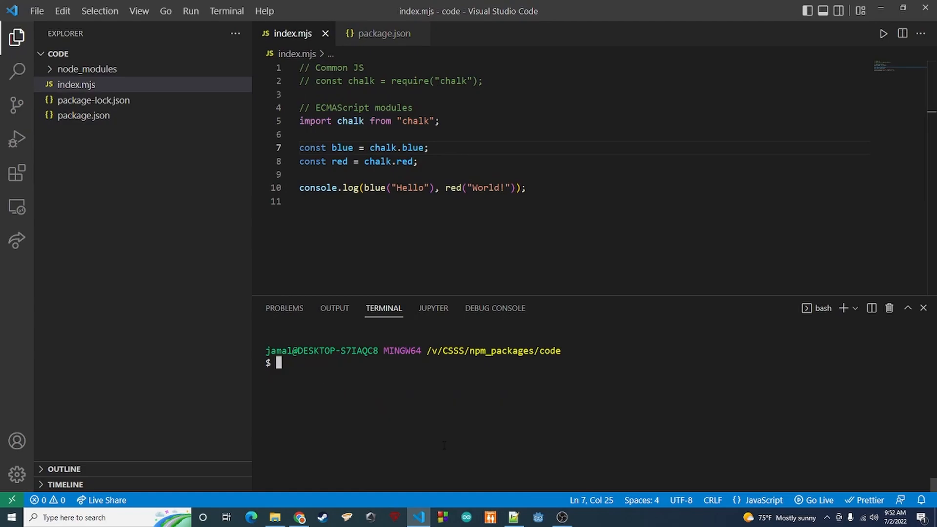
pyautogui.write('node index.mjs')
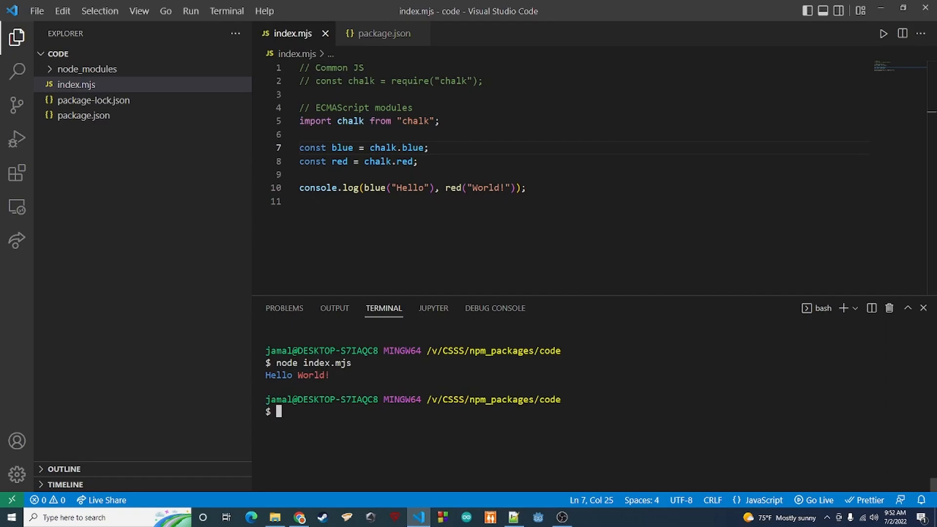
pyautogui.doubleClick(297, 375)
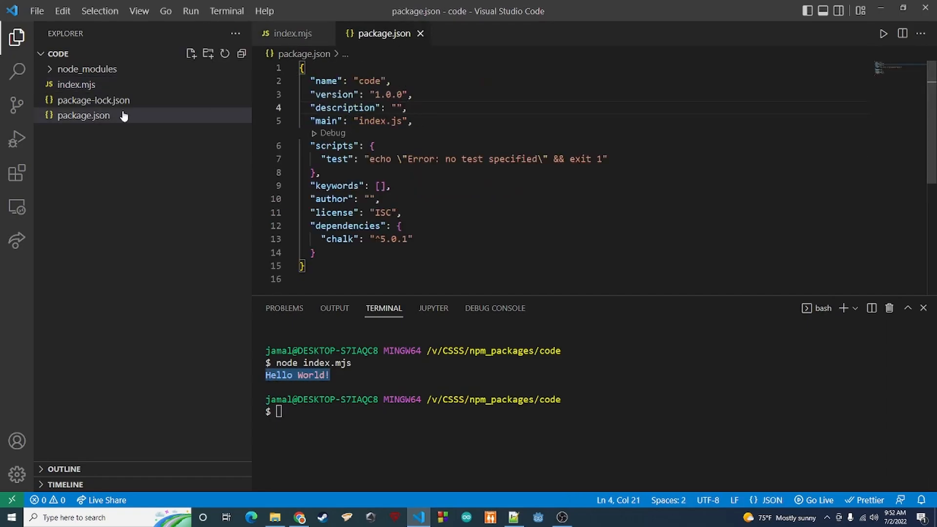
# Rename index.mjs to index.js and run node index.js, hitting the import-outside-a-module SyntaxError
pyautogui.rightClick(76, 84)
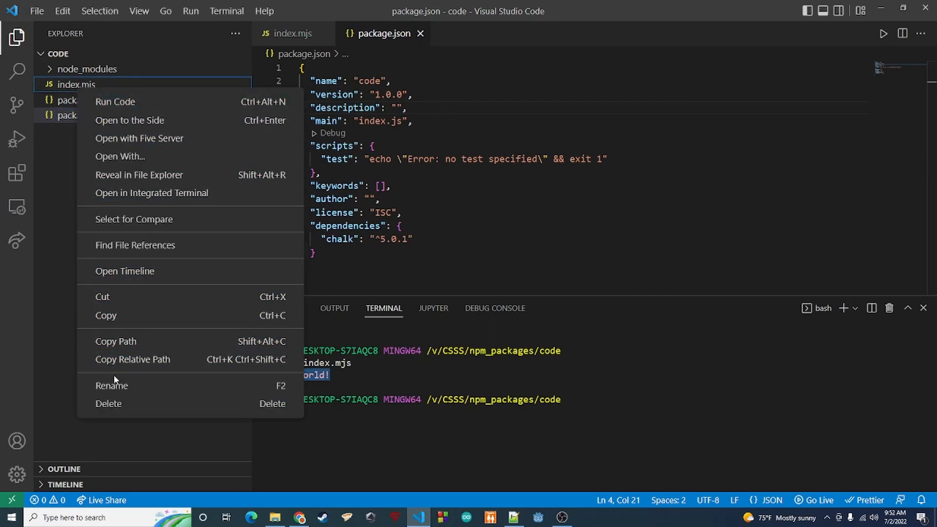
pyautogui.click(111, 385)
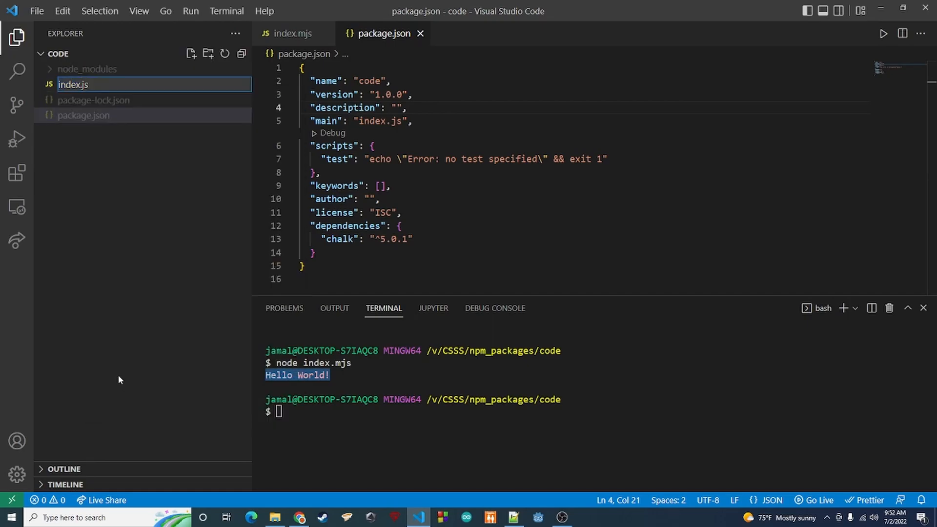
pyautogui.click(84, 115)
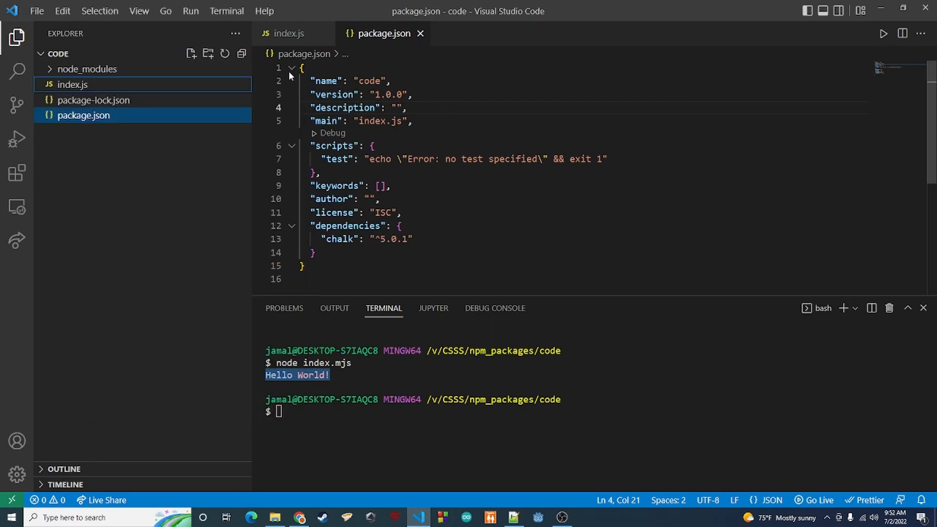
pyautogui.click(289, 33)
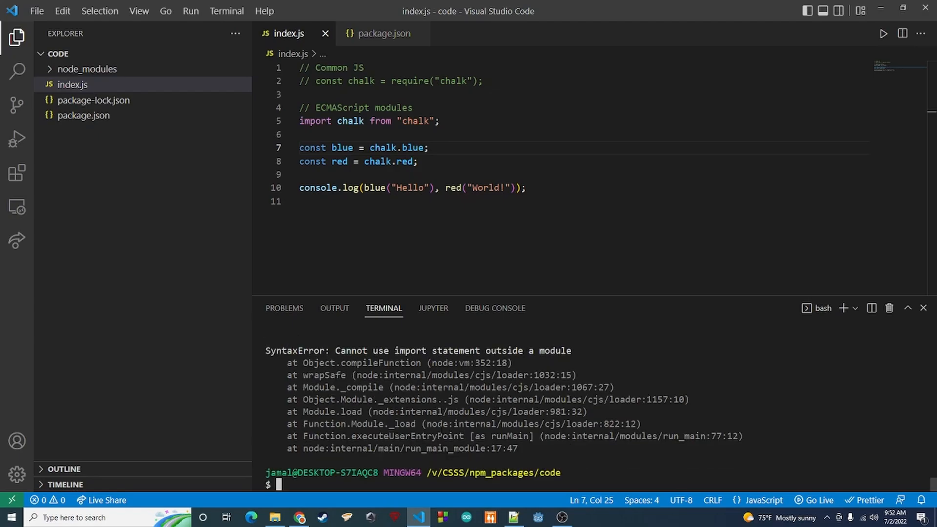
pyautogui.write('node index.js')
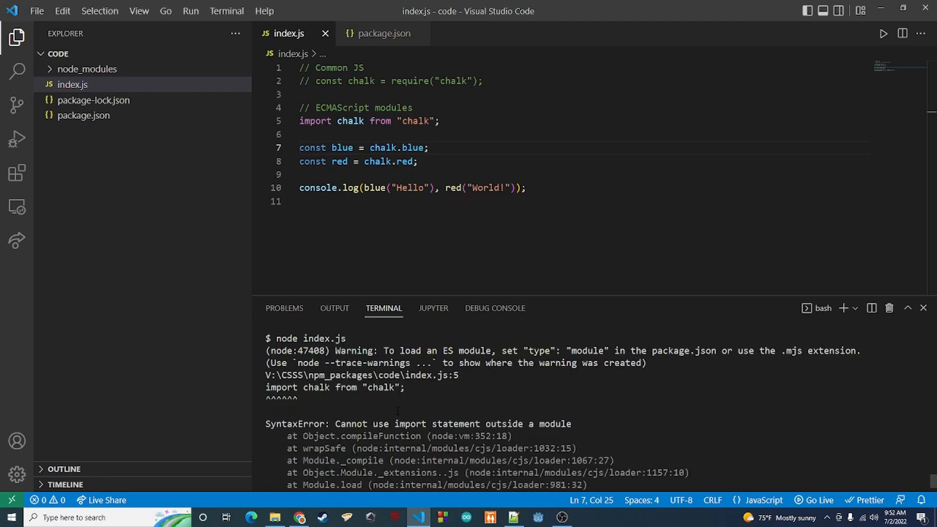
pyautogui.moveTo(84, 87)
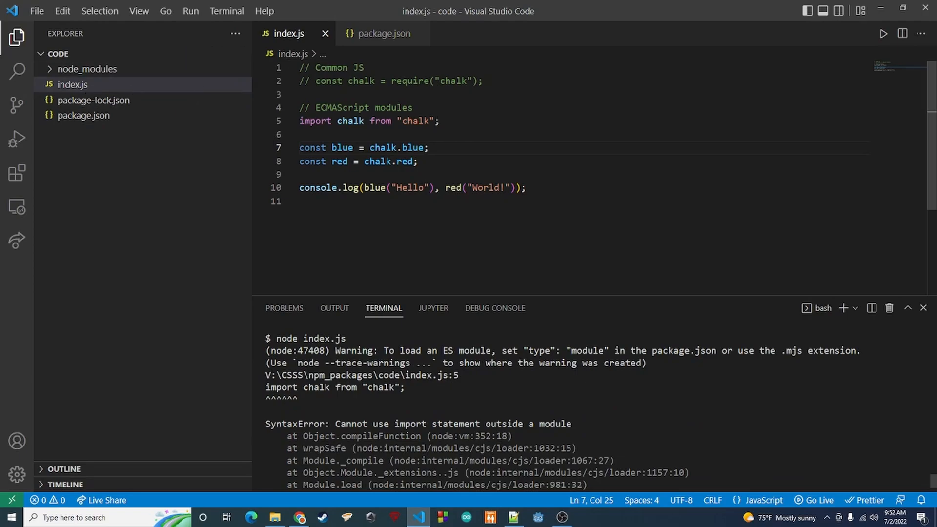
pyautogui.tripleClick(369, 121)
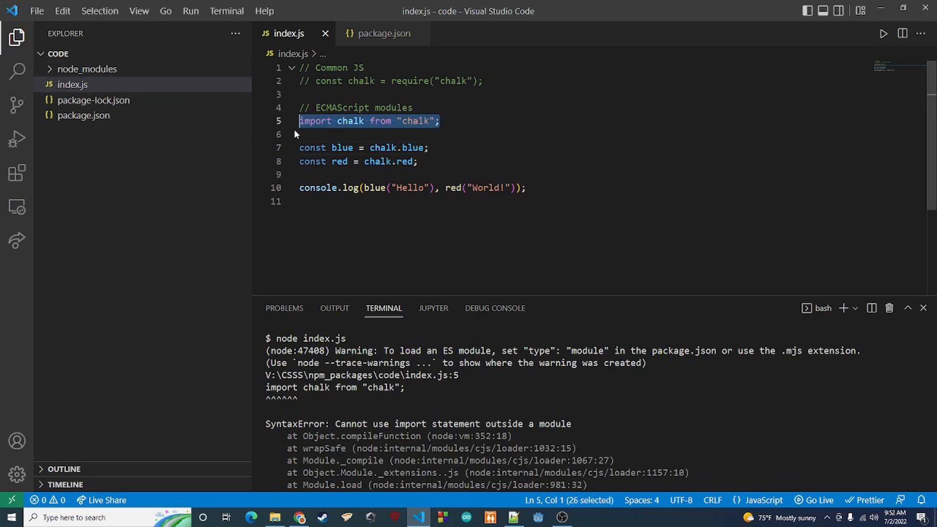
pyautogui.rightClick(73, 84)
pyautogui.write('m')
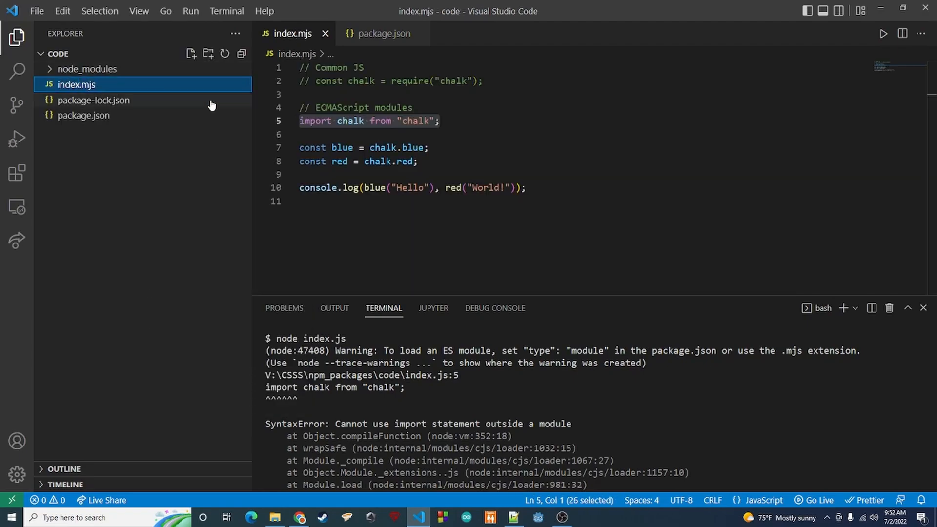
pyautogui.rightClick(76, 84)
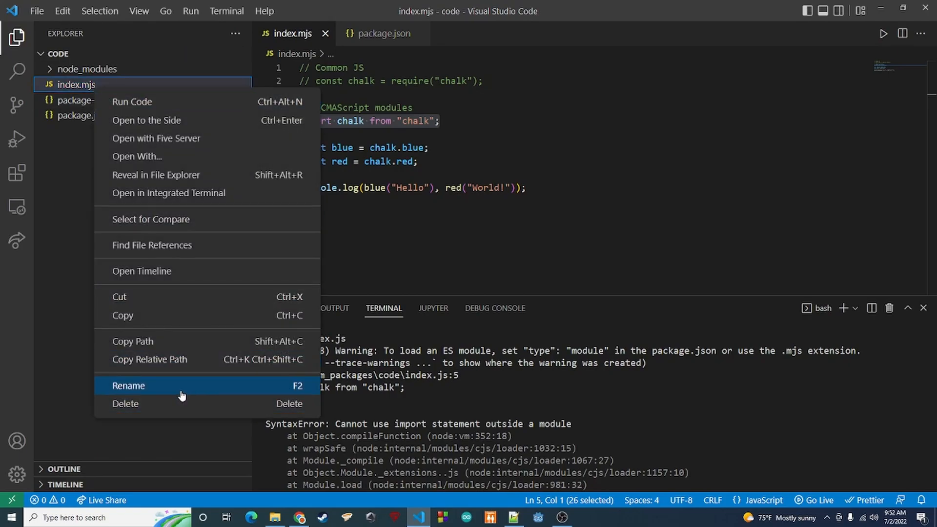
pyautogui.click(128, 385)
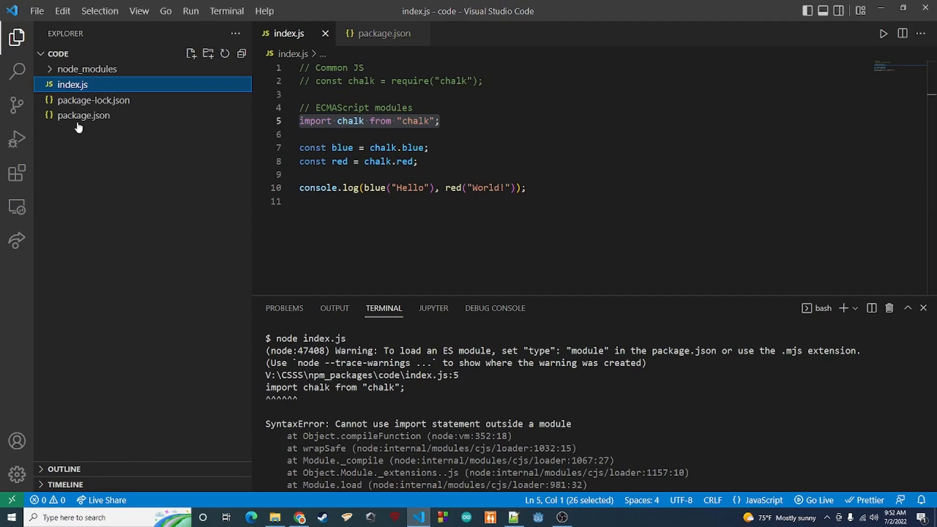
pyautogui.moveTo(83, 115)
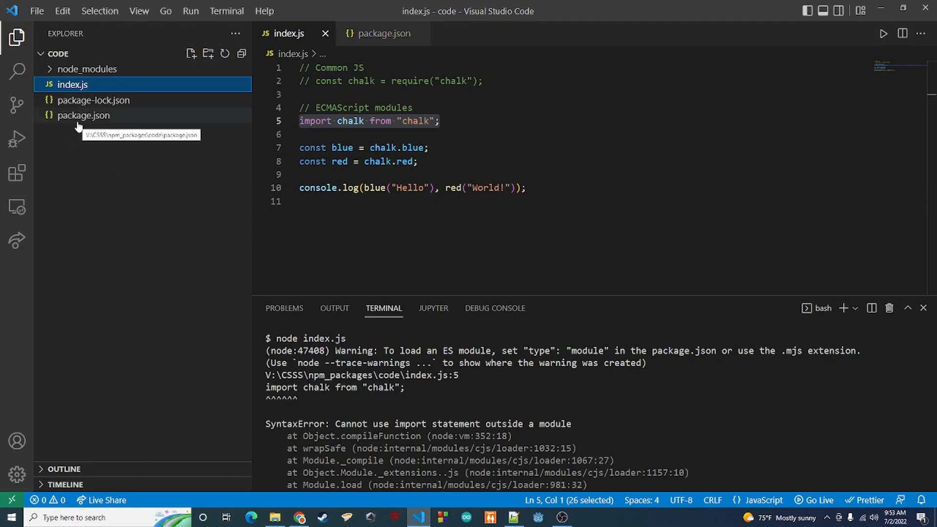
# Insert "type": "module" after "description" in package.json, then return to index.js
pyautogui.click(83, 115)
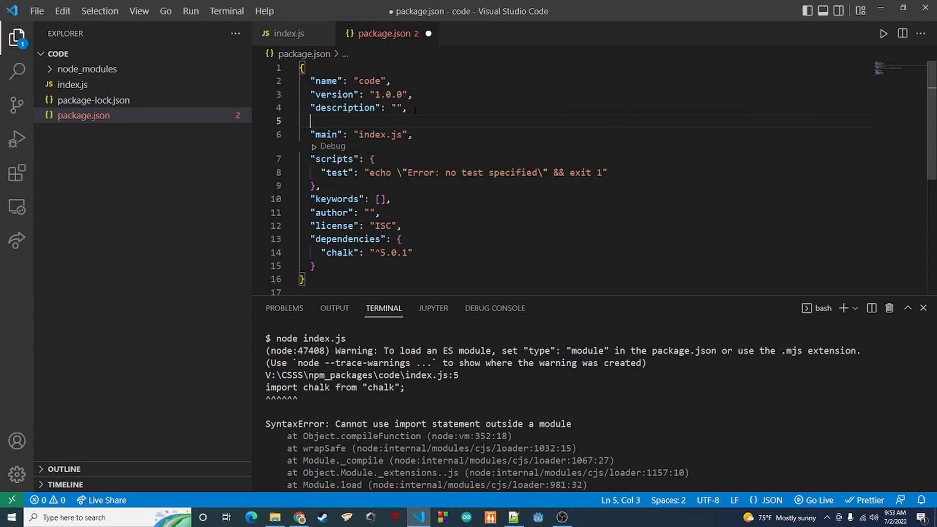
pyautogui.write('"type": "module",')
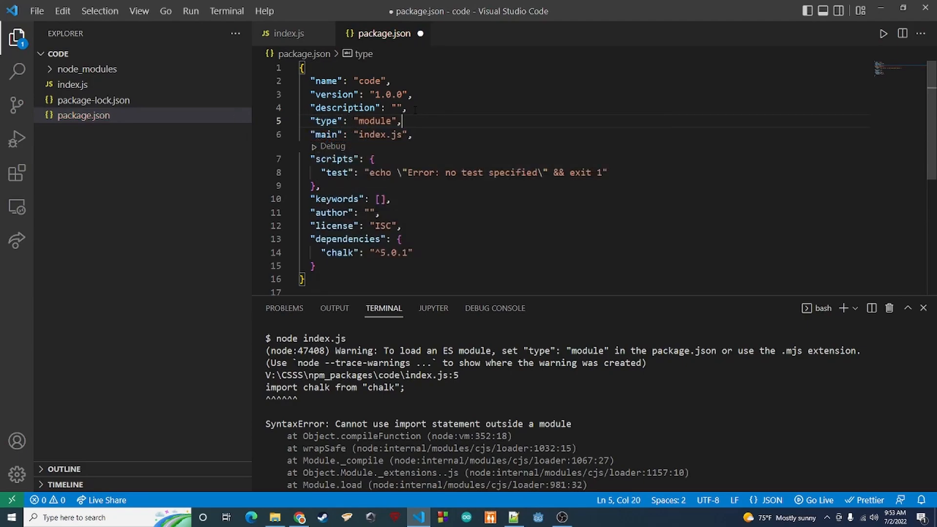
pyautogui.click(288, 33)
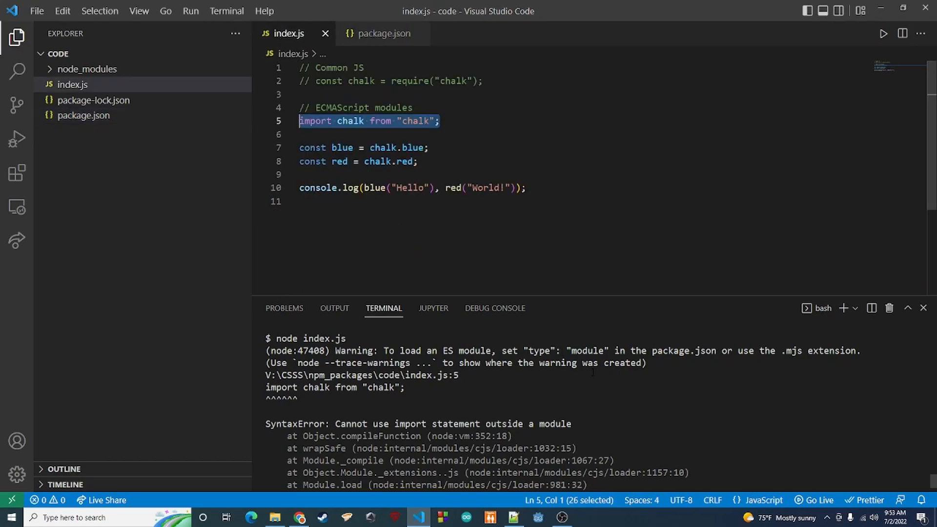